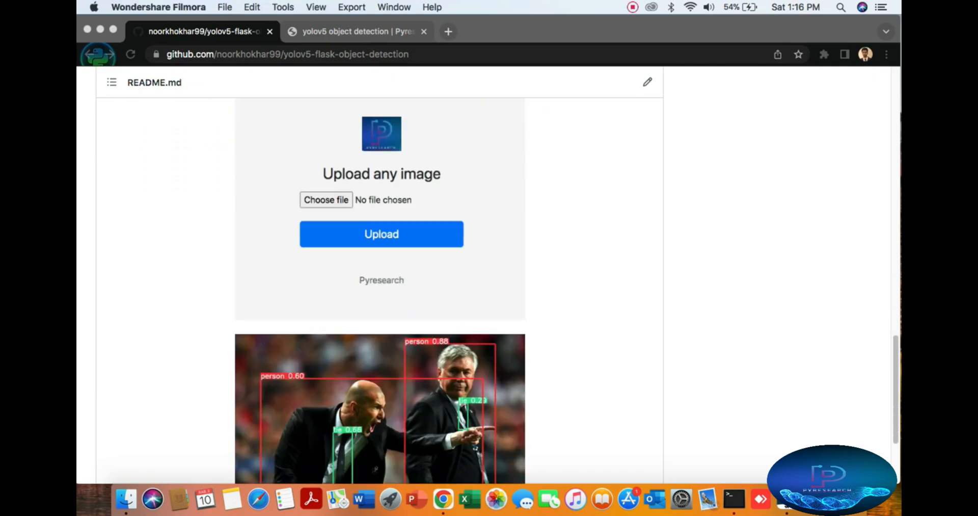
# Scroll through the repository README and switch it into edit mode
pyautogui.scroll(3)
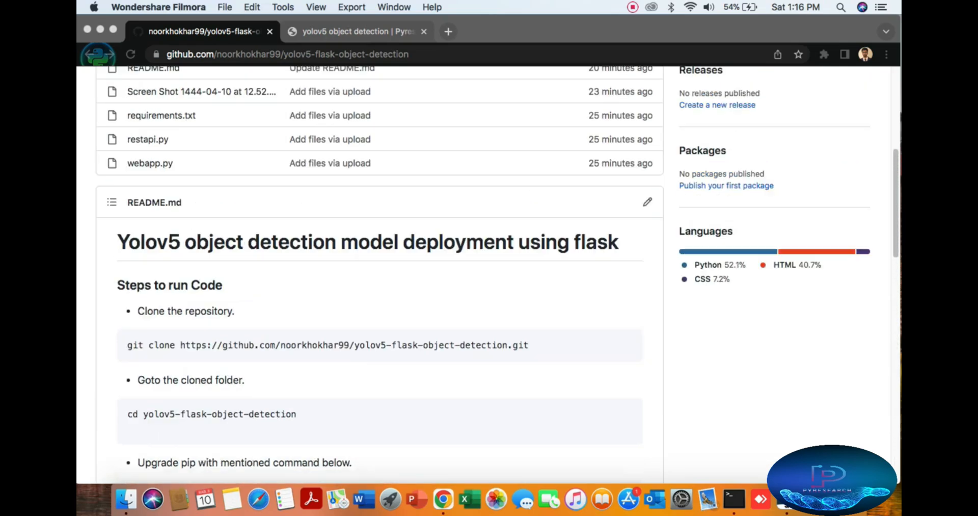
pyautogui.scroll(3)
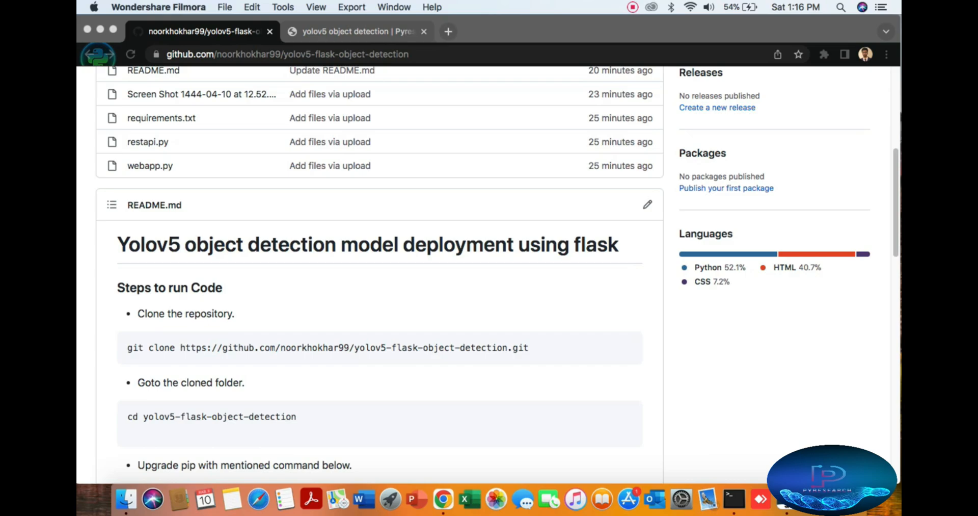
pyautogui.scroll(-3)
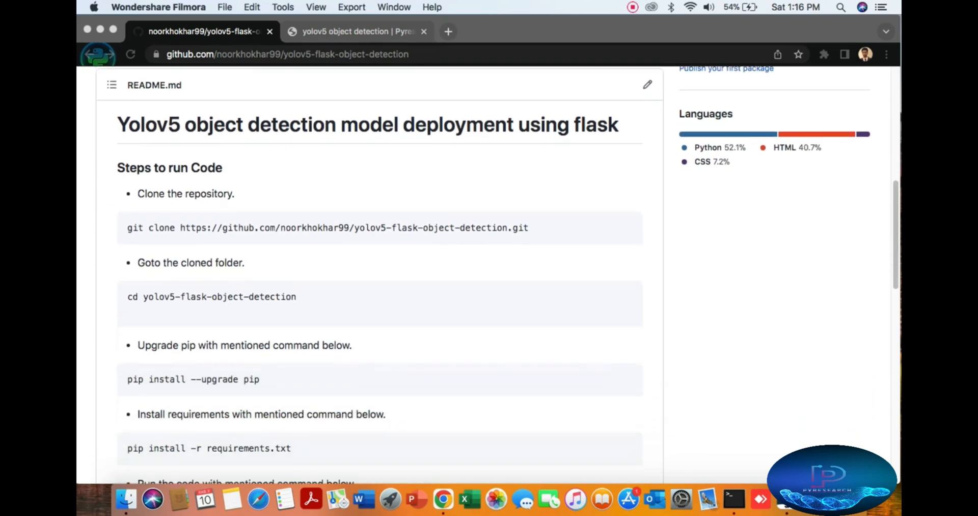
pyautogui.scroll(-3)
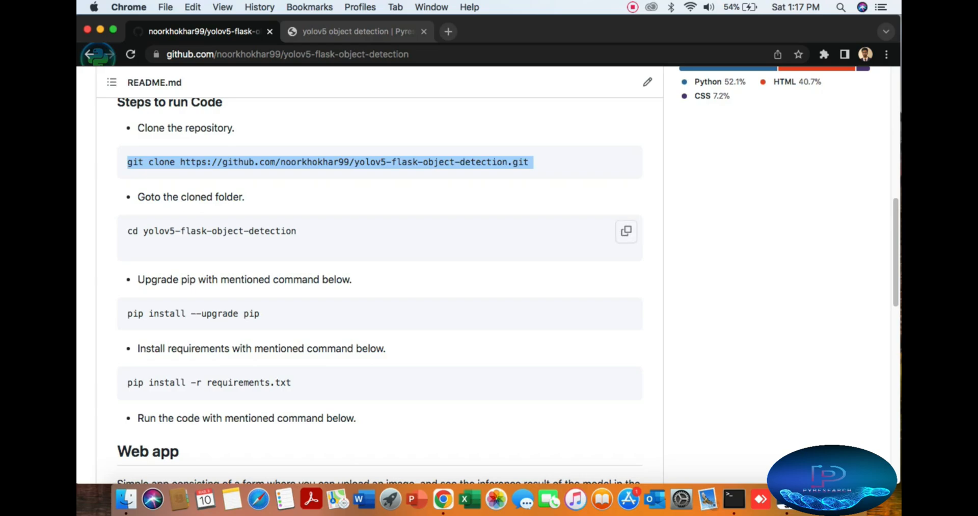
pyautogui.scroll(3)
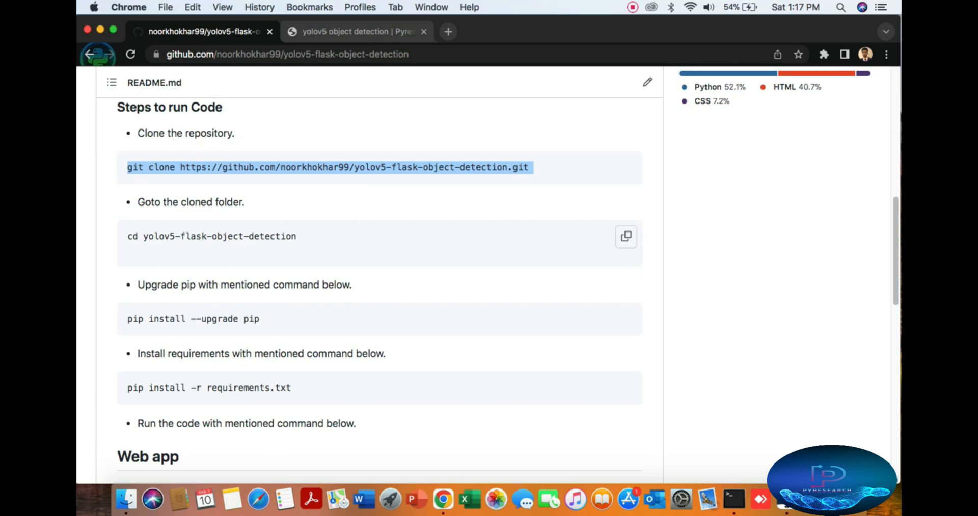
pyautogui.scroll(-3)
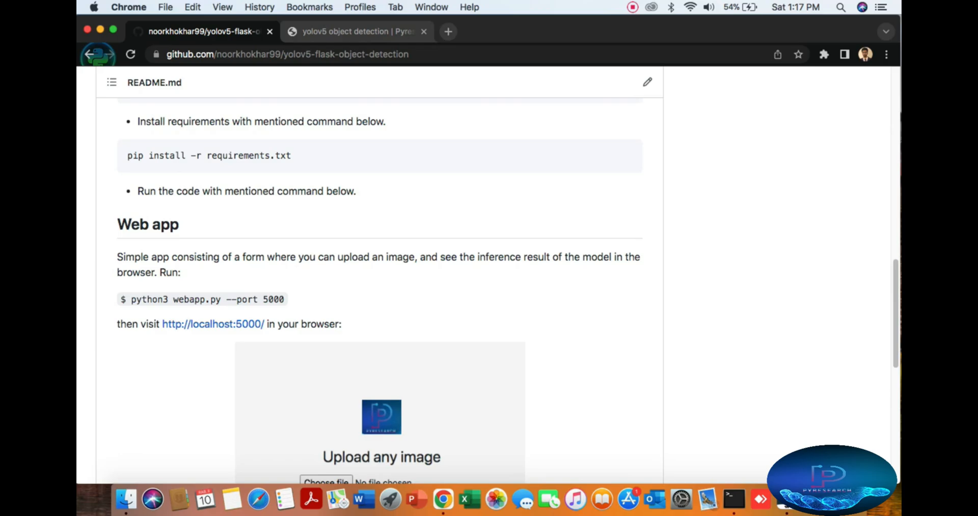
pyautogui.scroll(3)
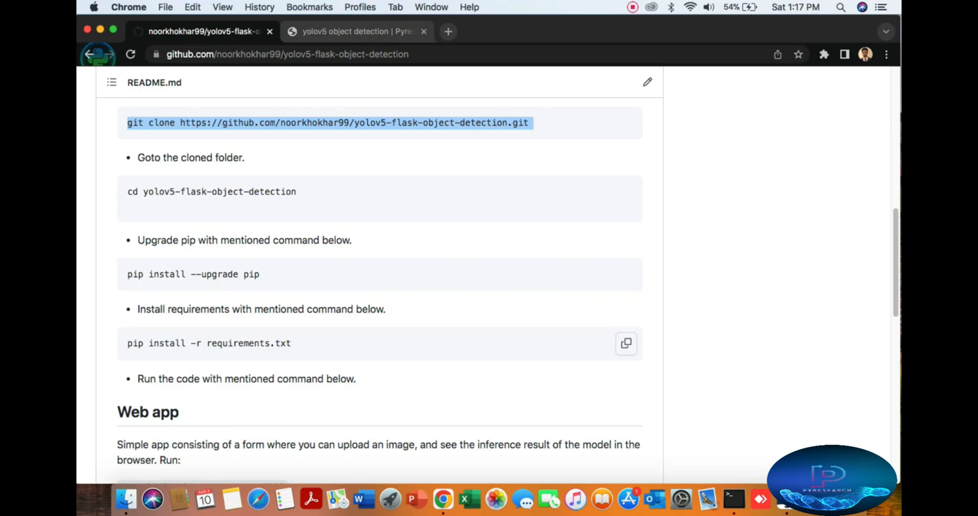
pyautogui.scroll(3)
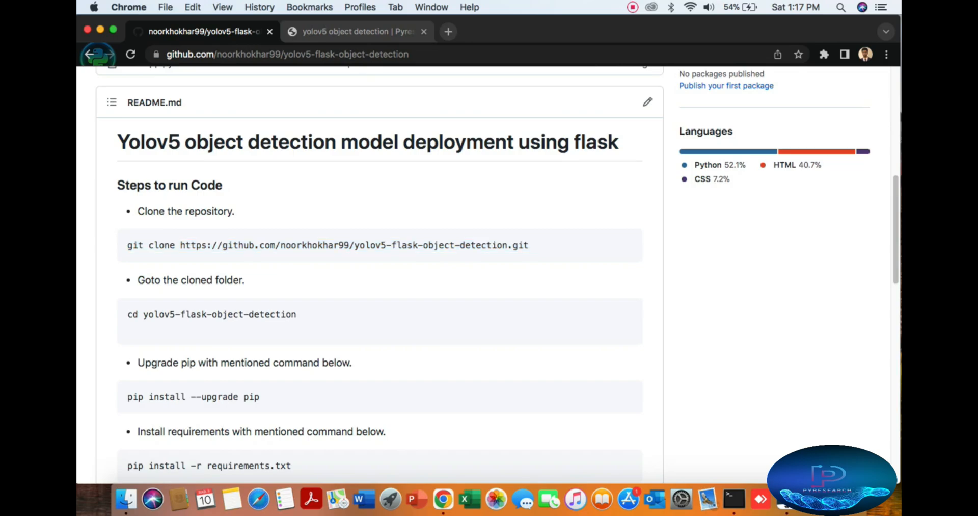
pyautogui.scroll(-3)
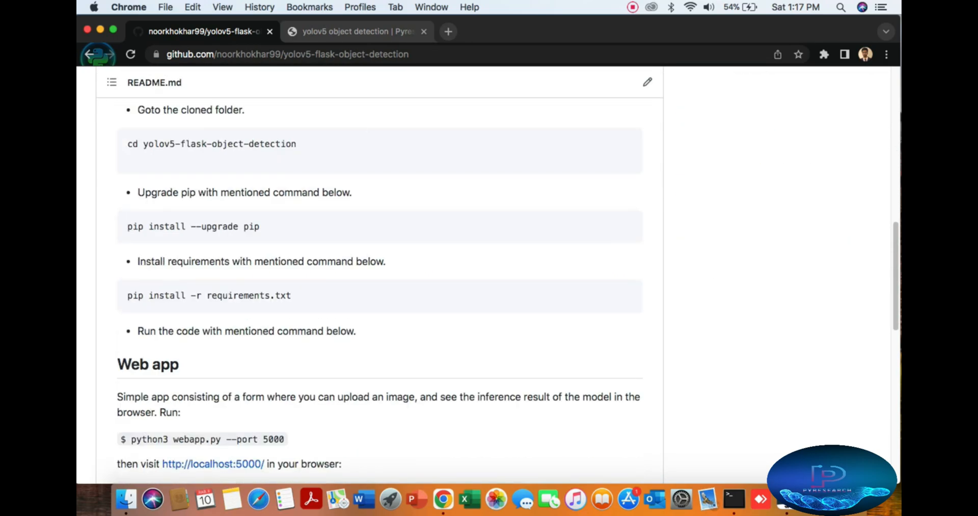
pyautogui.scroll(3)
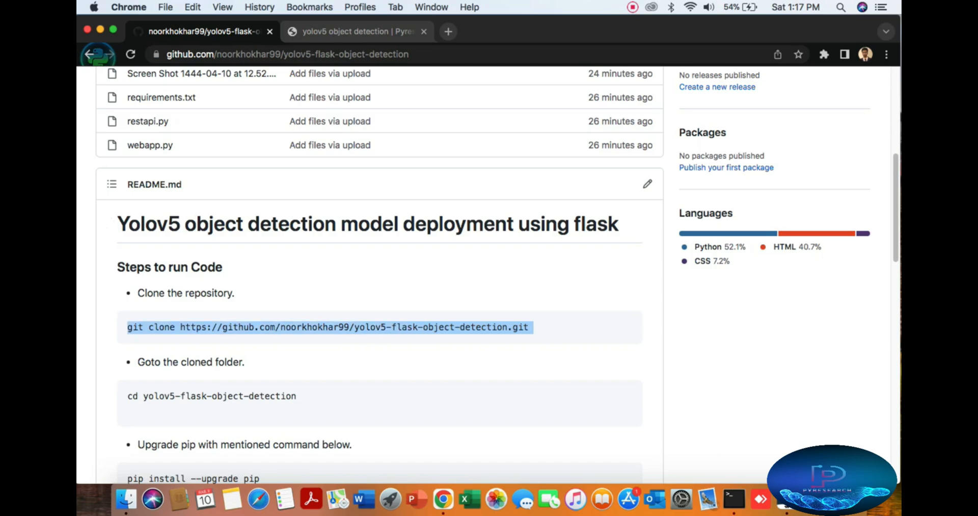
pyautogui.scroll(-3)
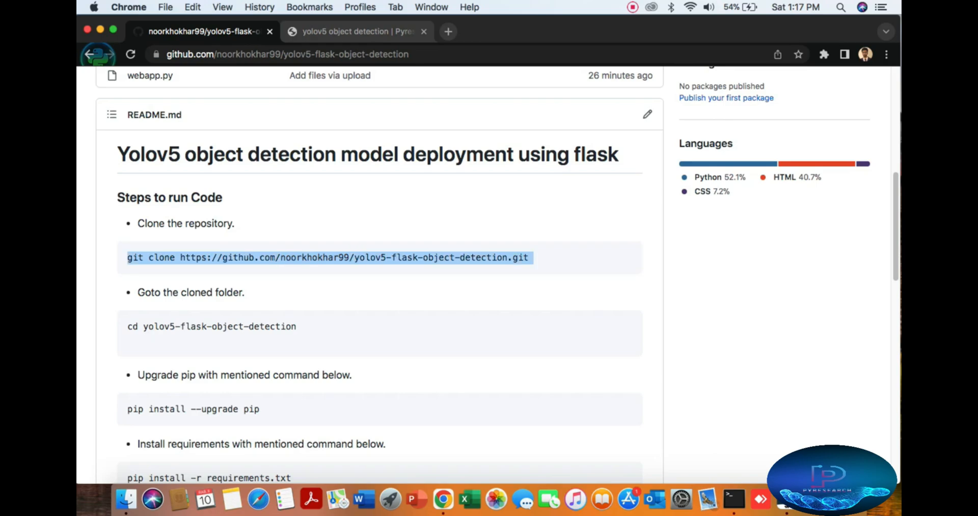
pyautogui.scroll(-3)
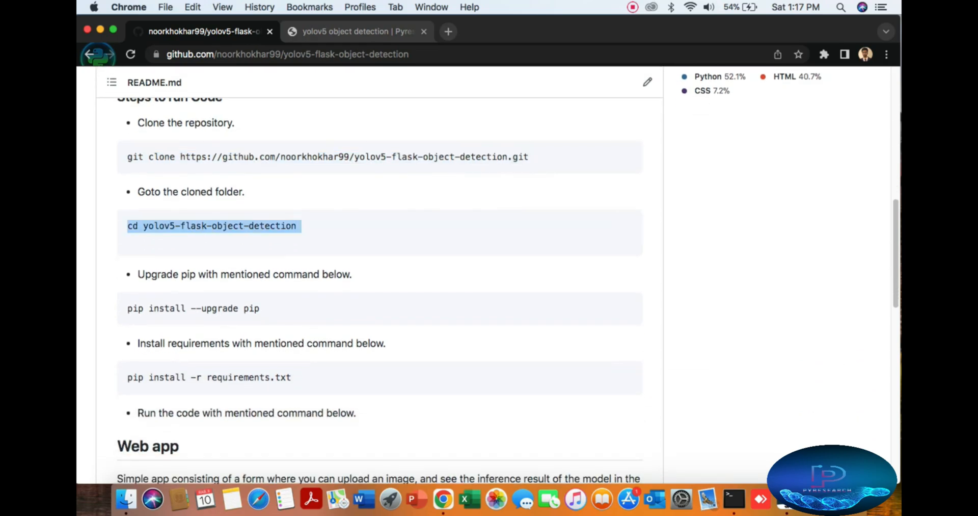
pyautogui.scroll(-3)
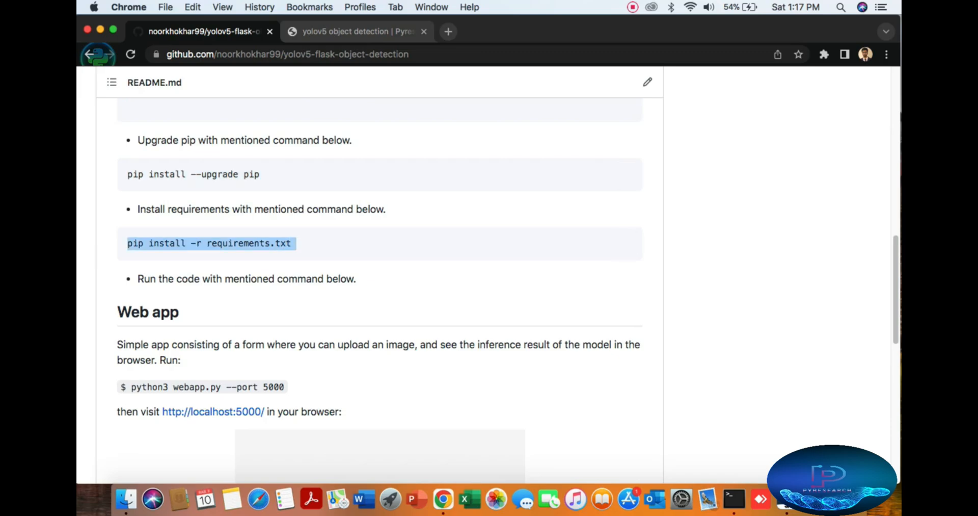
pyautogui.scroll(-3)
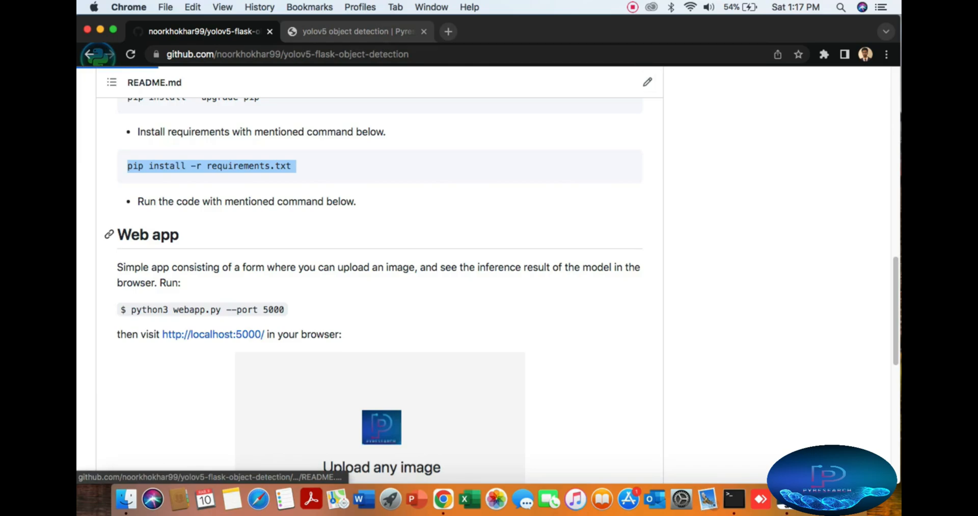
pyautogui.click(648, 82)
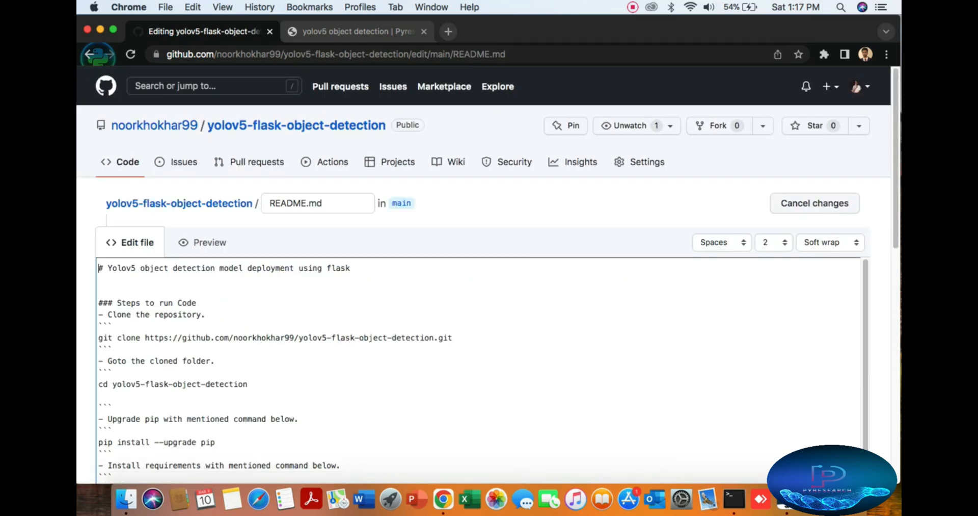
# Delete the '$' from the python3 webapp.py run command on line 29 and commit to main
pyautogui.scroll(-3)
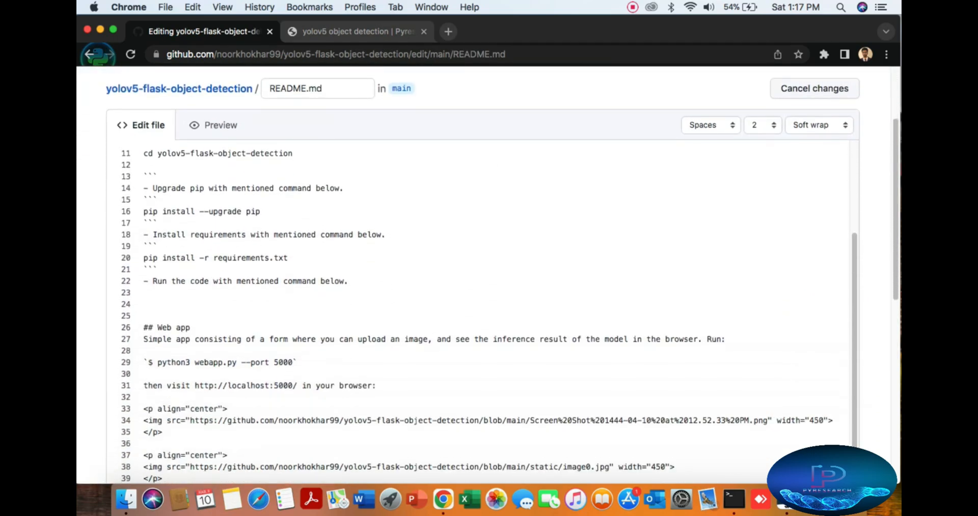
pyautogui.scroll(-3)
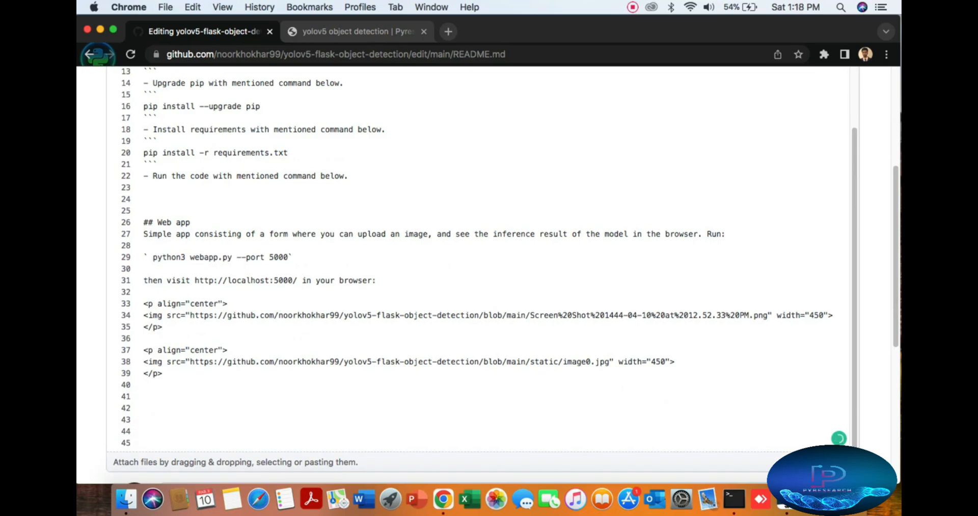
pyautogui.click(189, 372)
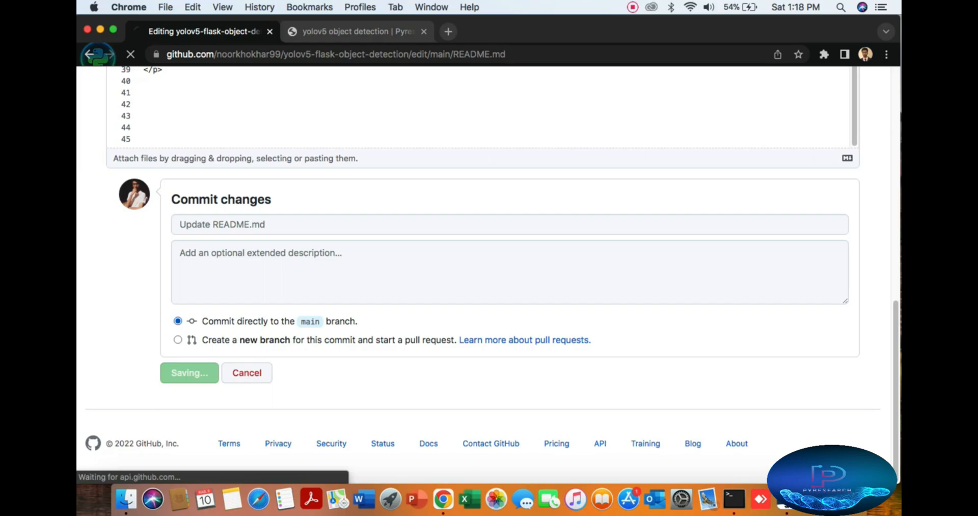
# Confirm the README commit, check the localhost tab and come back to the GitHub README
pyautogui.click(190, 372)
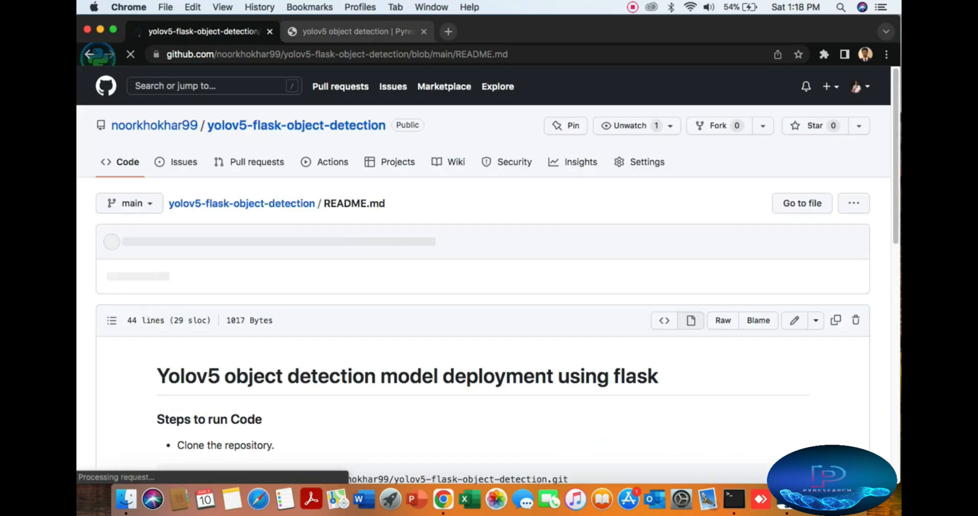
pyautogui.scroll(-3)
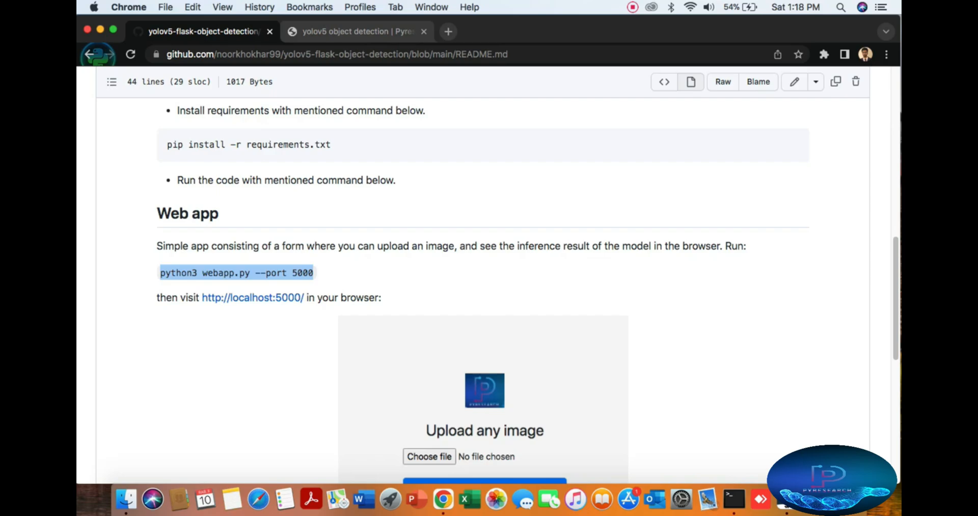
pyautogui.scroll(-3)
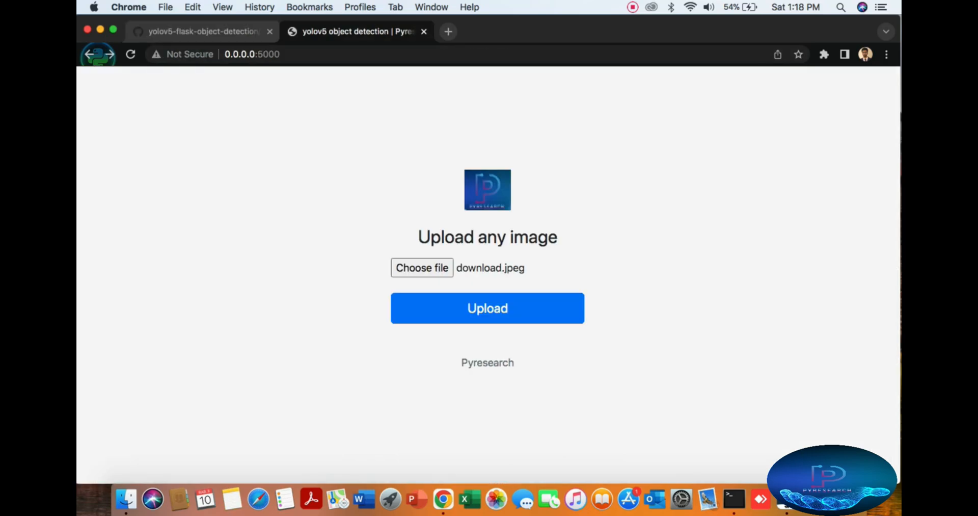
pyautogui.click(199, 32)
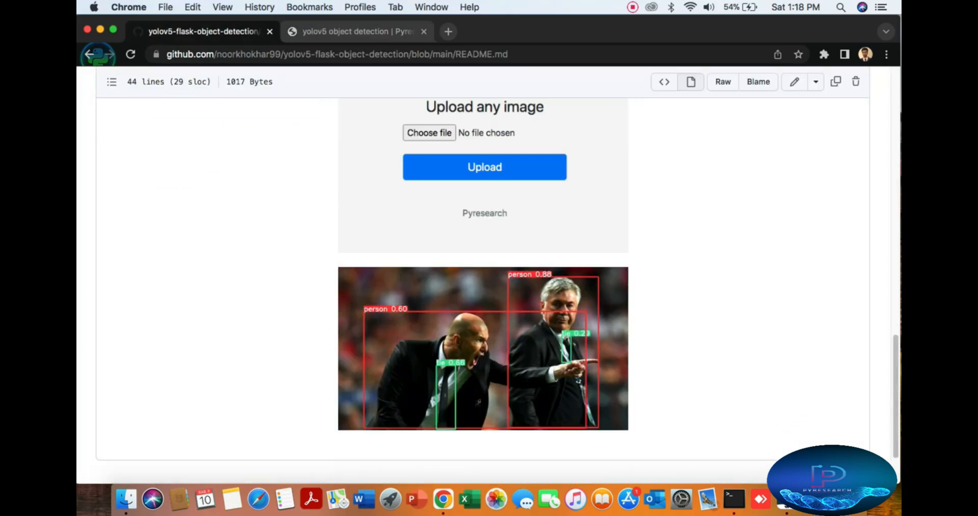
# Go to the repository's main page showing README.md recently updated, then open Finder
pyautogui.scroll(-3)
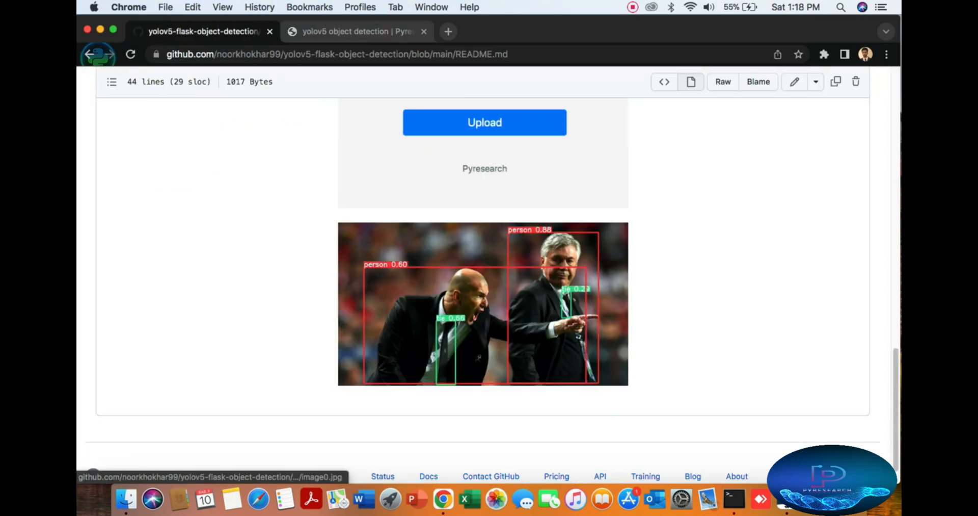
pyautogui.scroll(3)
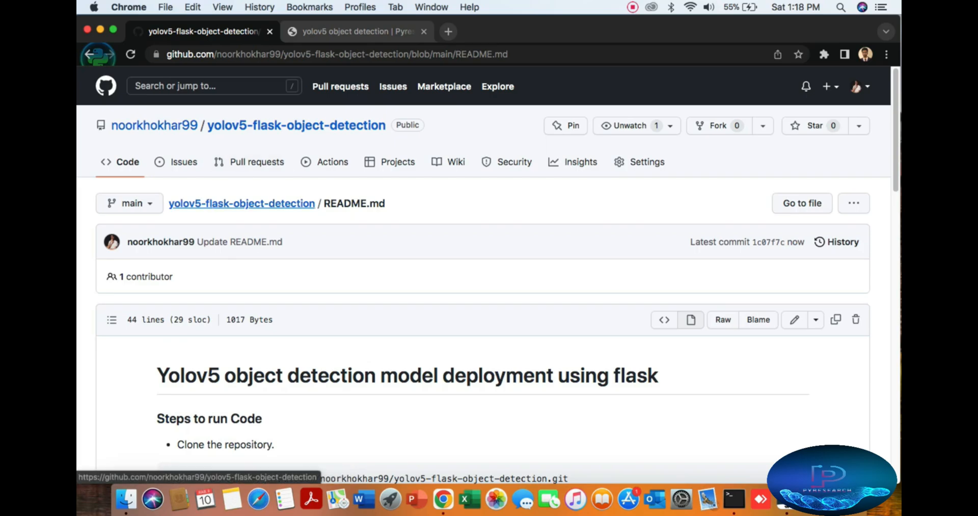
pyautogui.click(354, 32)
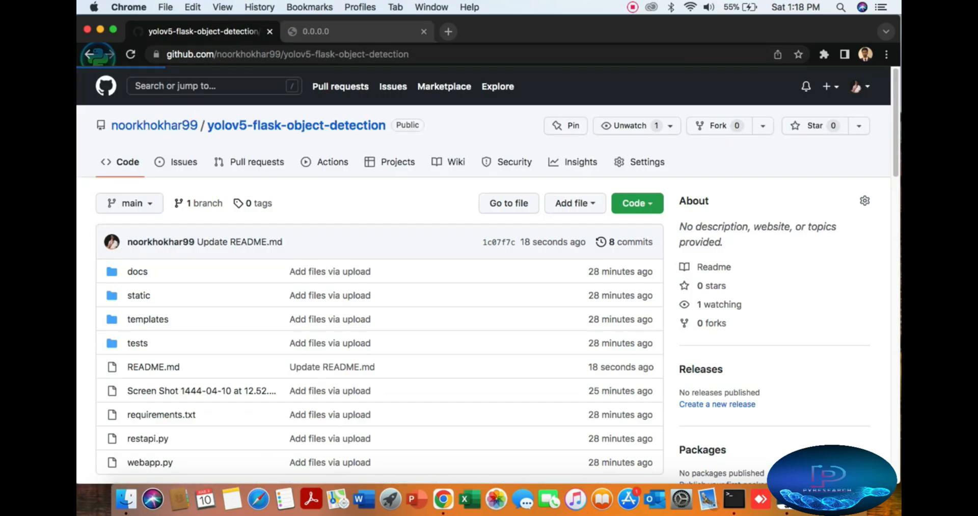
pyautogui.scroll(-3)
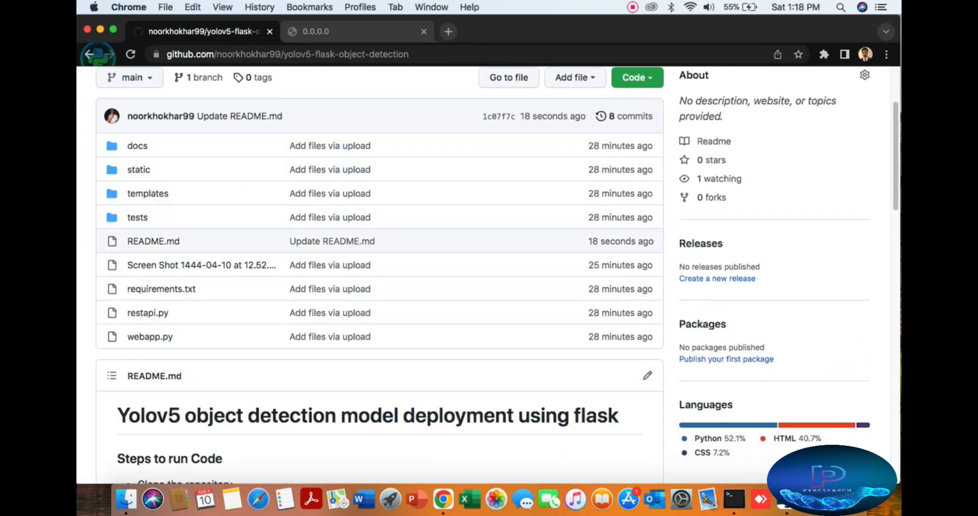
pyautogui.click(632, 76)
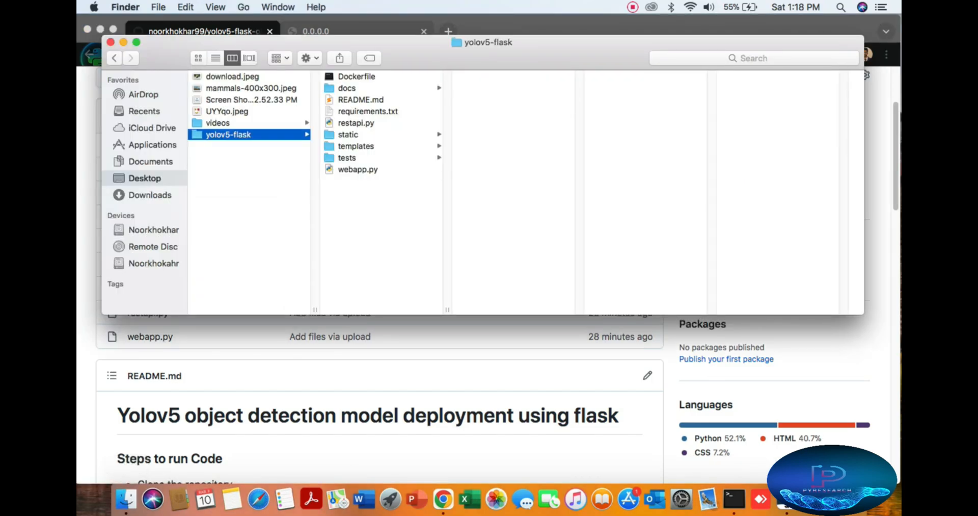
# Preview the Desktop sample images UYYqo.jpeg, mammals-400x300.jpeg, download.jpeg and check the videos folder
pyautogui.click(347, 87)
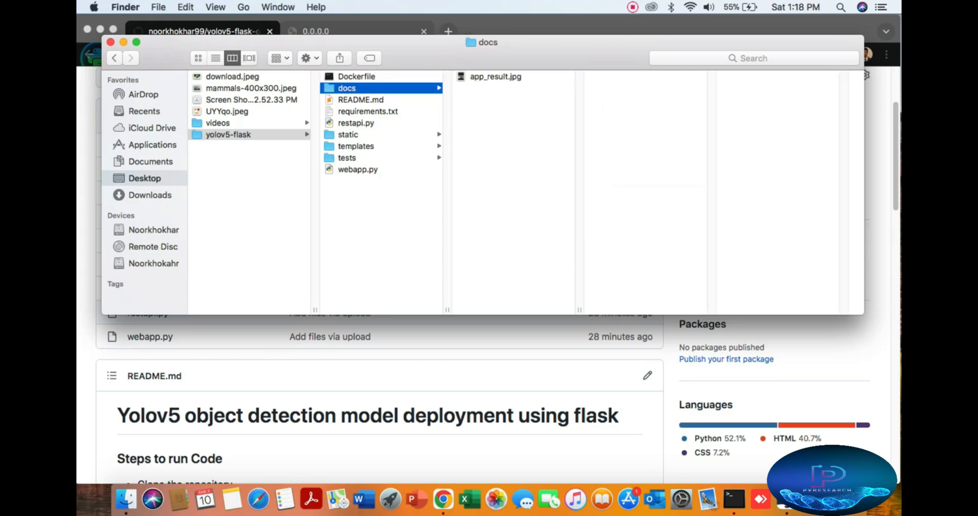
pyautogui.click(227, 112)
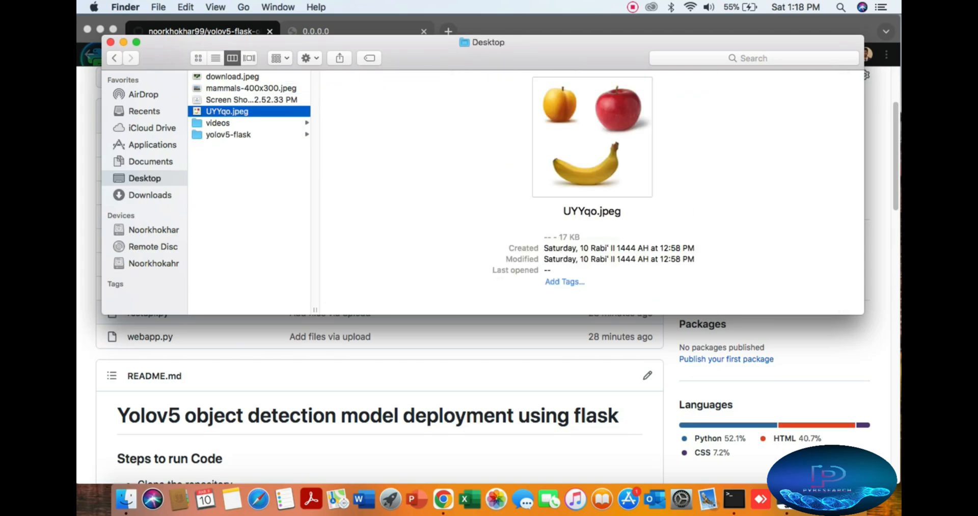
pyautogui.click(252, 99)
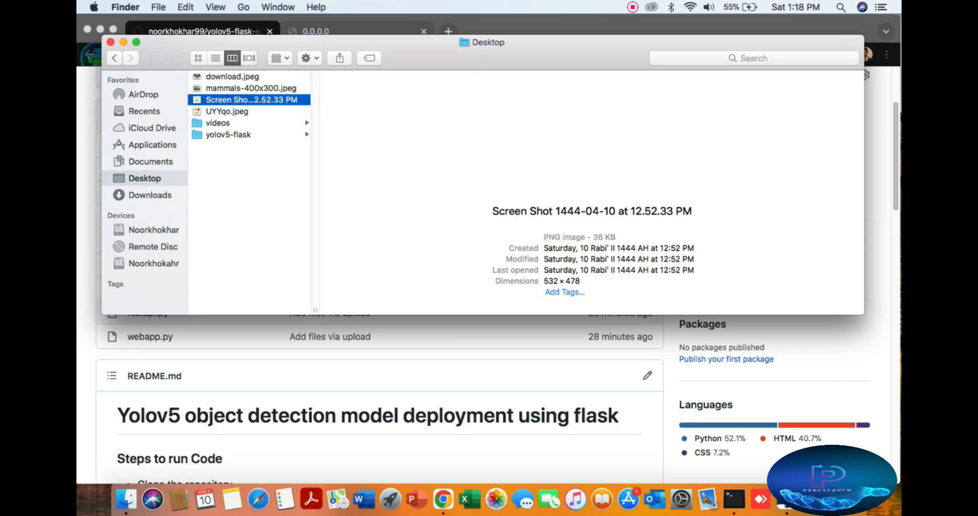
pyautogui.click(251, 88)
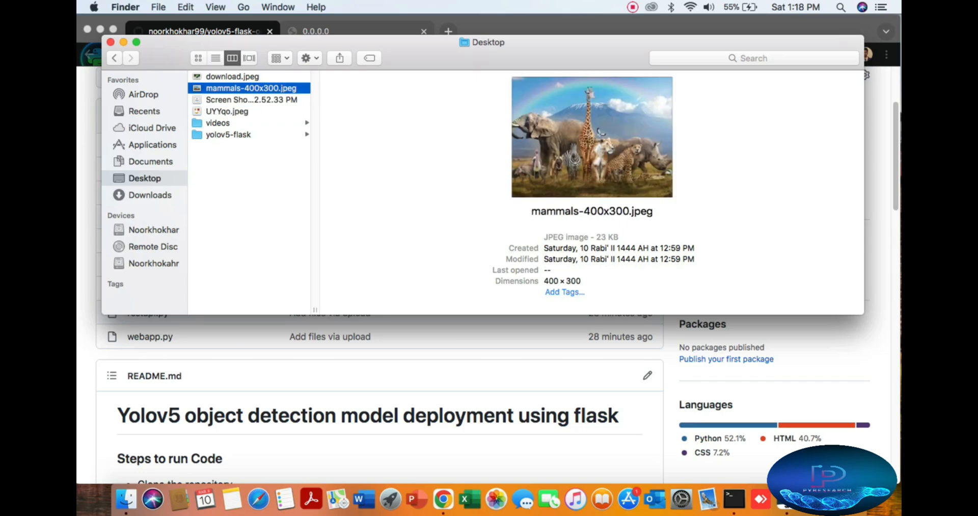
pyautogui.click(232, 76)
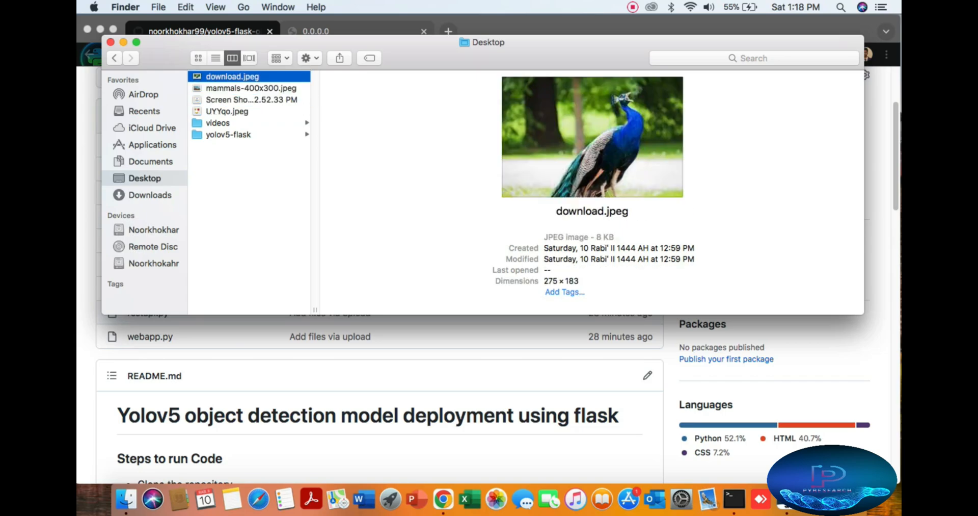
pyautogui.click(218, 122)
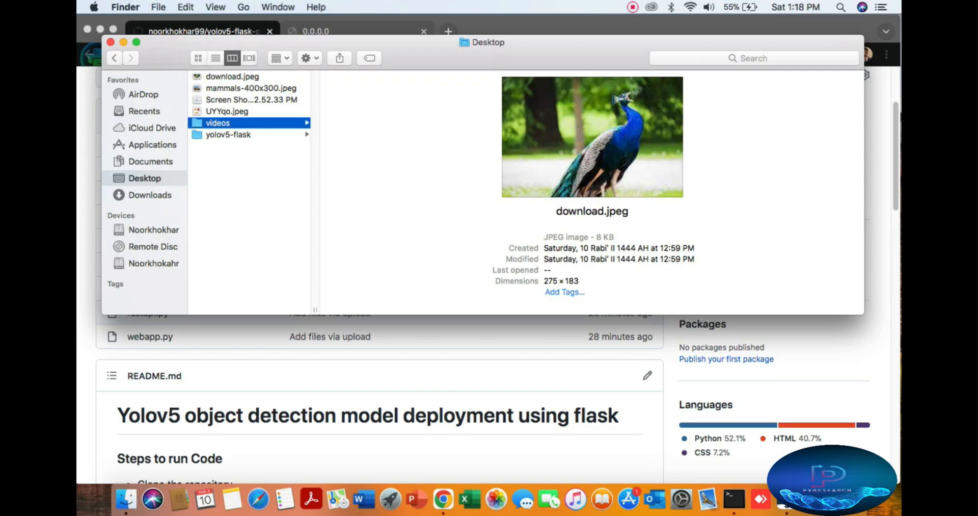
# Browse yolov5-flask's static and tests folders, then close the Finder window
pyautogui.click(227, 134)
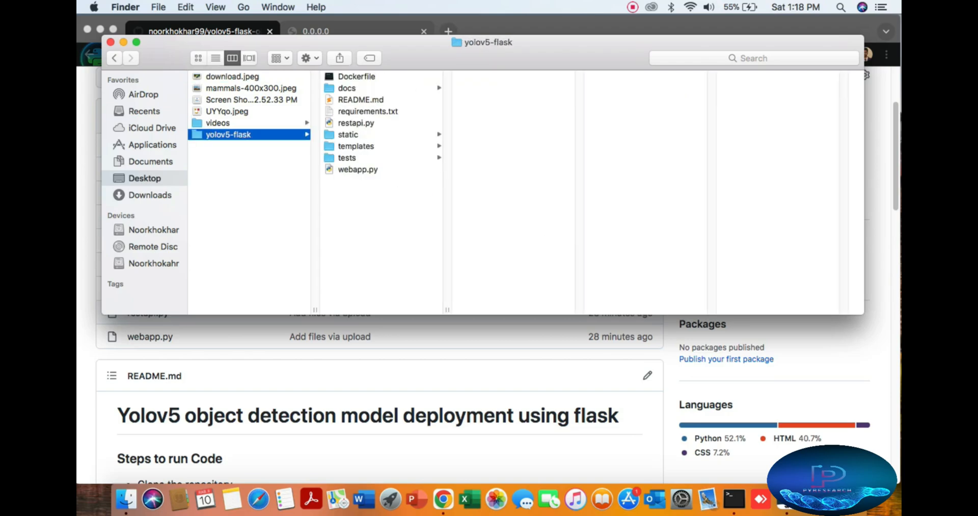
pyautogui.click(348, 134)
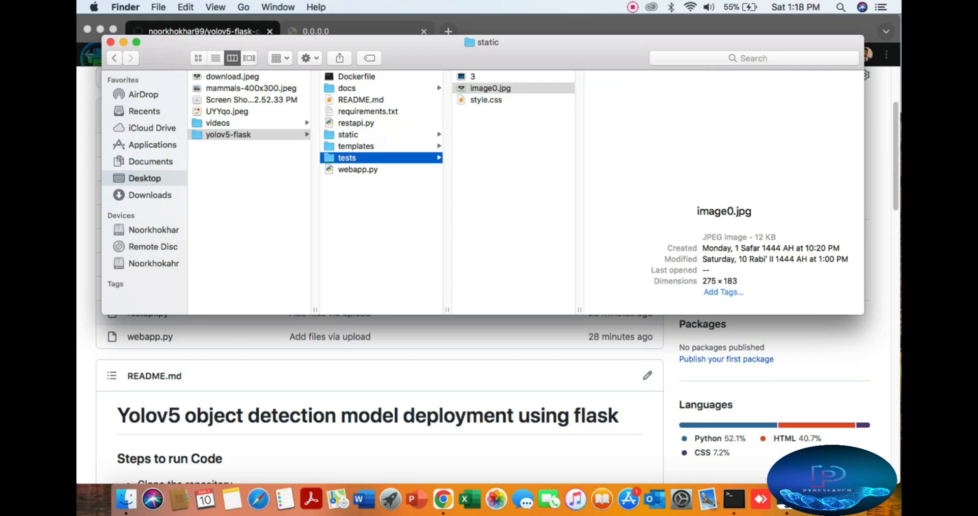
pyautogui.click(347, 157)
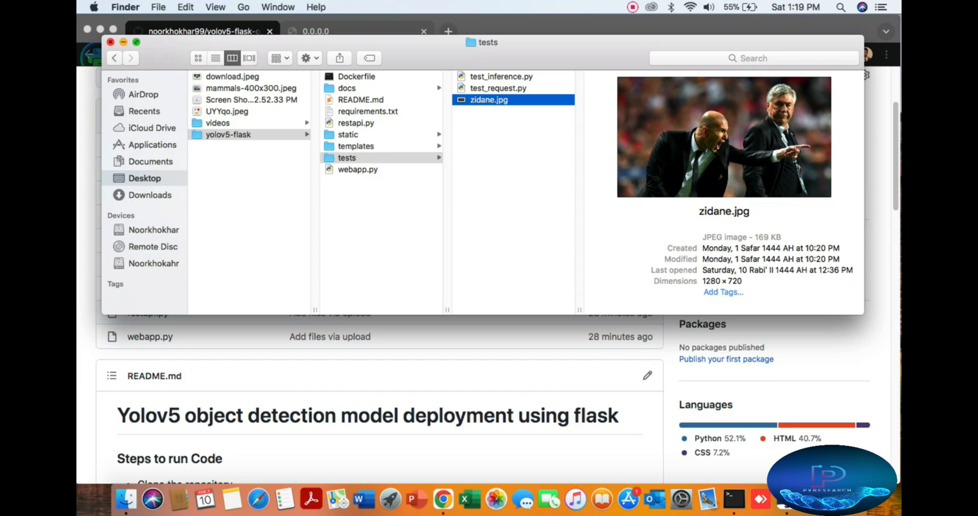
pyautogui.click(110, 41)
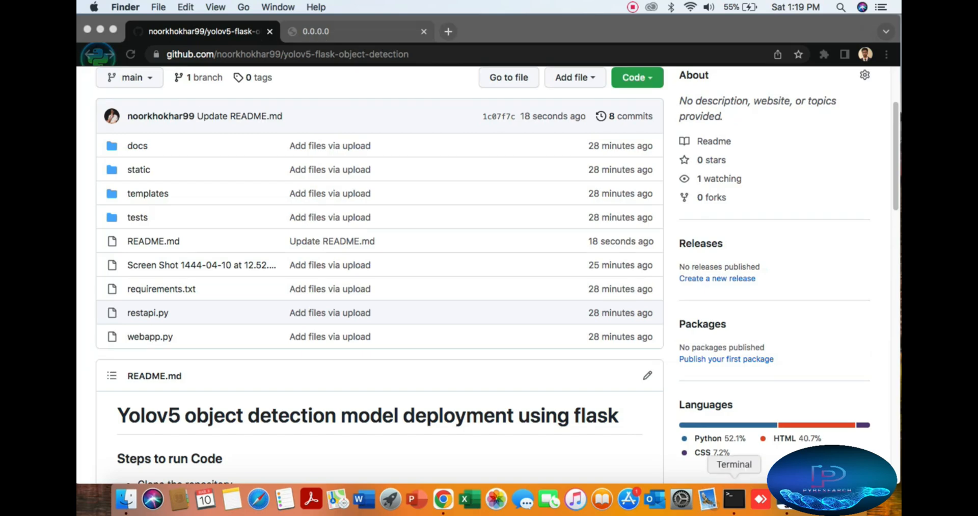
# Launch Terminal, run 'cd Desktop/' and centre the window on screen
pyautogui.click(734, 499)
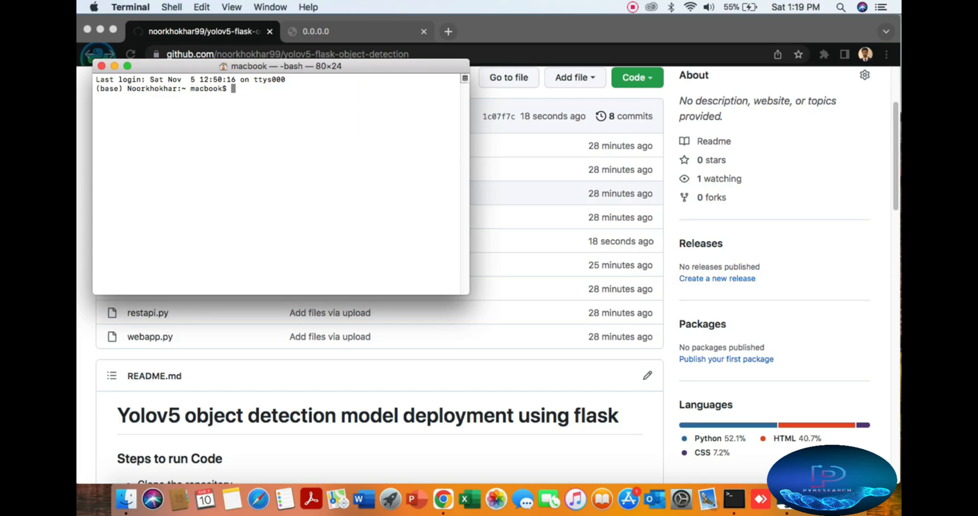
pyautogui.write('cd')
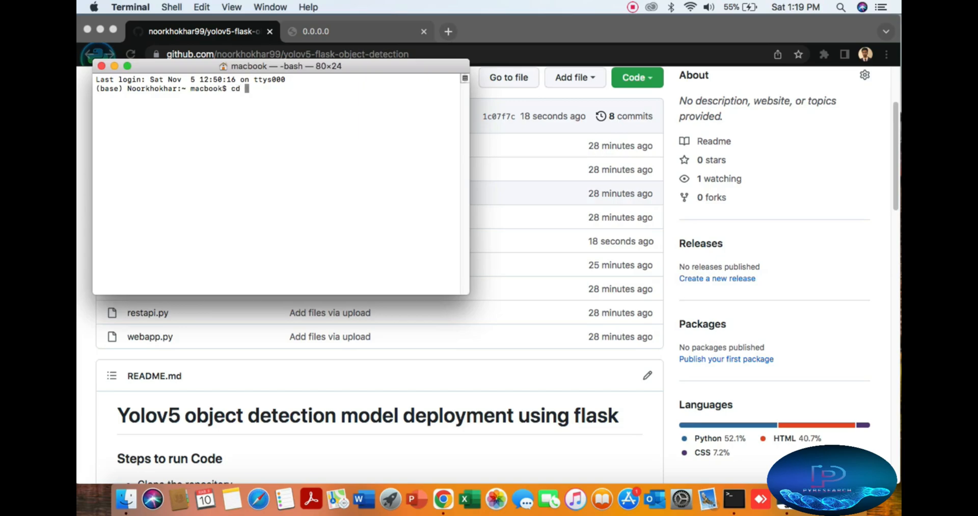
pyautogui.write('De')
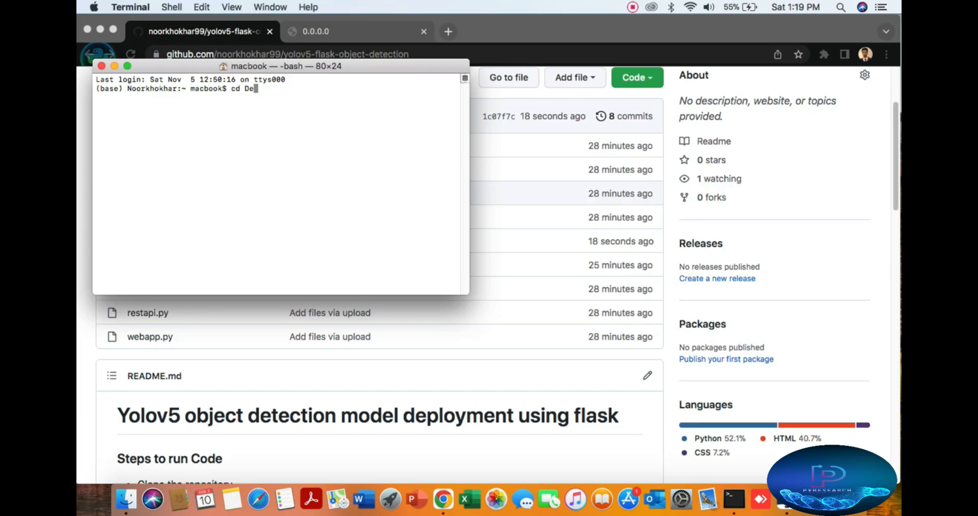
pyautogui.press('Return')
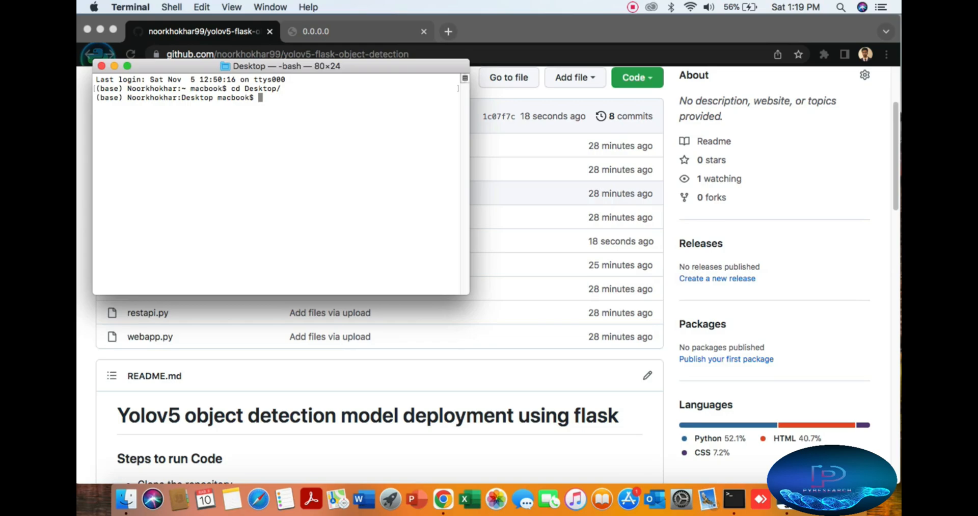
pyautogui.moveTo(286, 66); pyautogui.dragTo(428, 149)
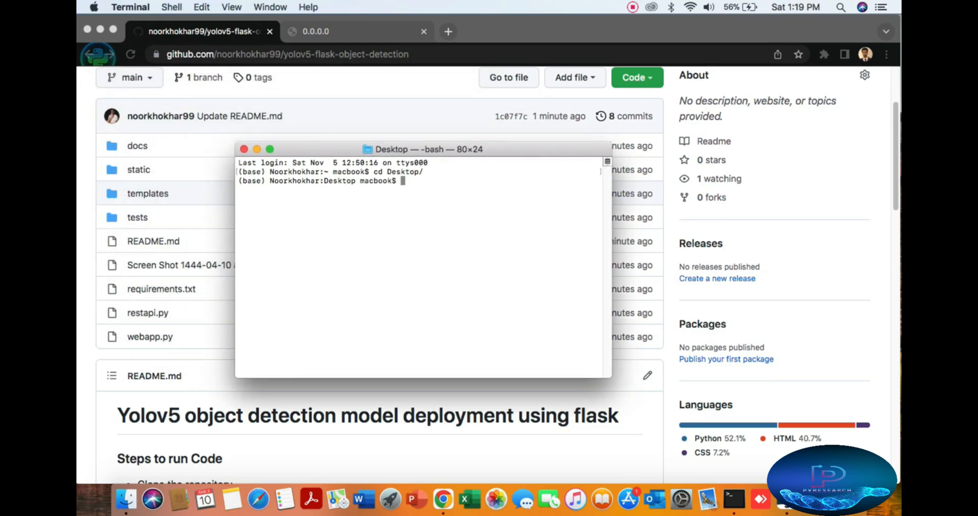
# Run 'cd yolov5-flask/' and list the project files
pyautogui.write('cd')
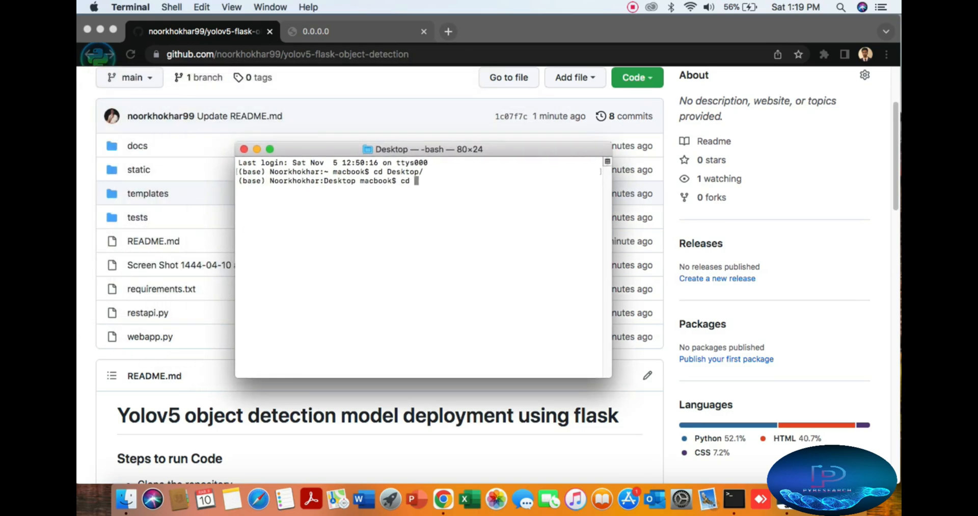
pyautogui.write('yolov5-flask/')
pyautogui.write('ls')
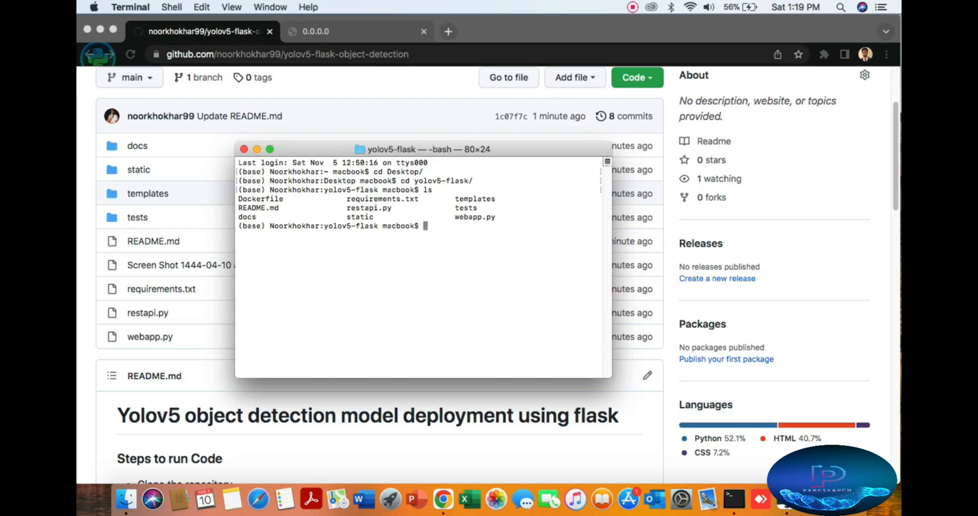
pyautogui.scroll(3)
pyautogui.write('ls')
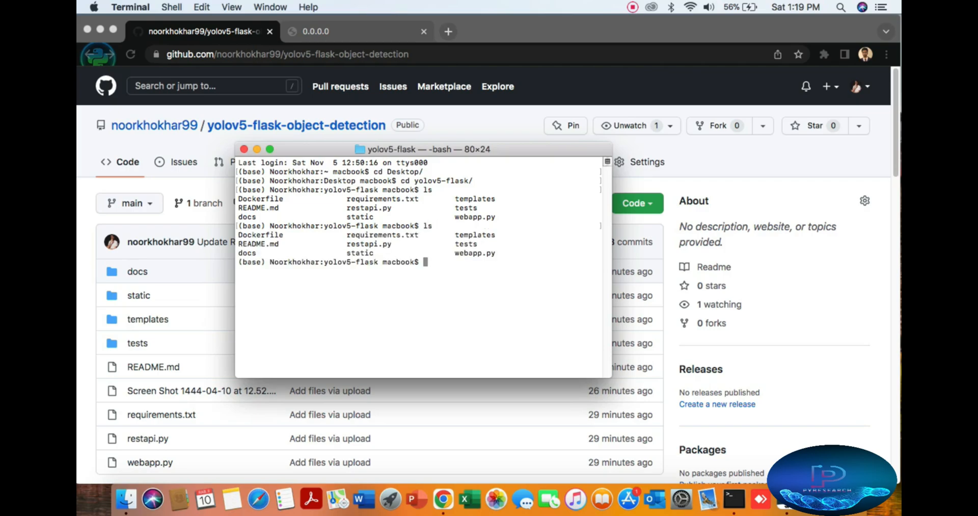
pyautogui.scroll(-3)
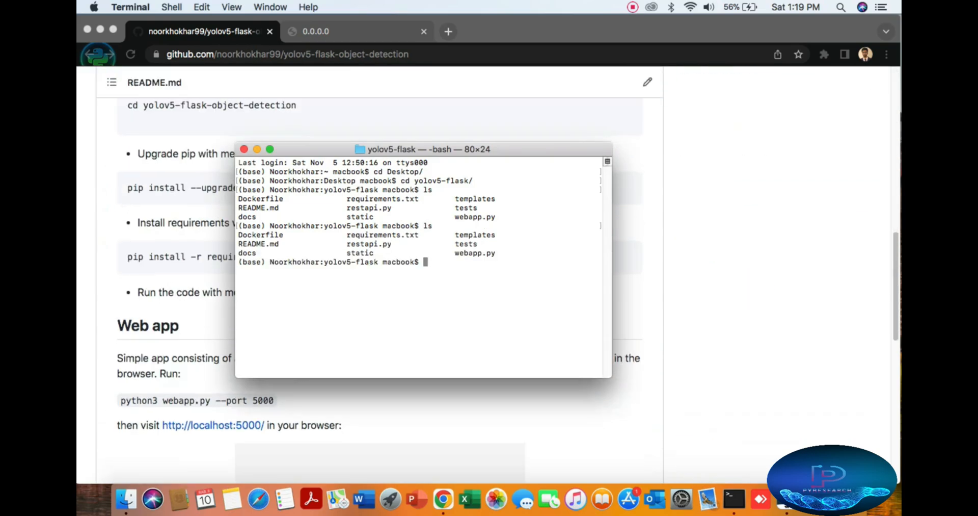
# Start a python interpreter by mistake and exit it with quit()
pyautogui.write('py')
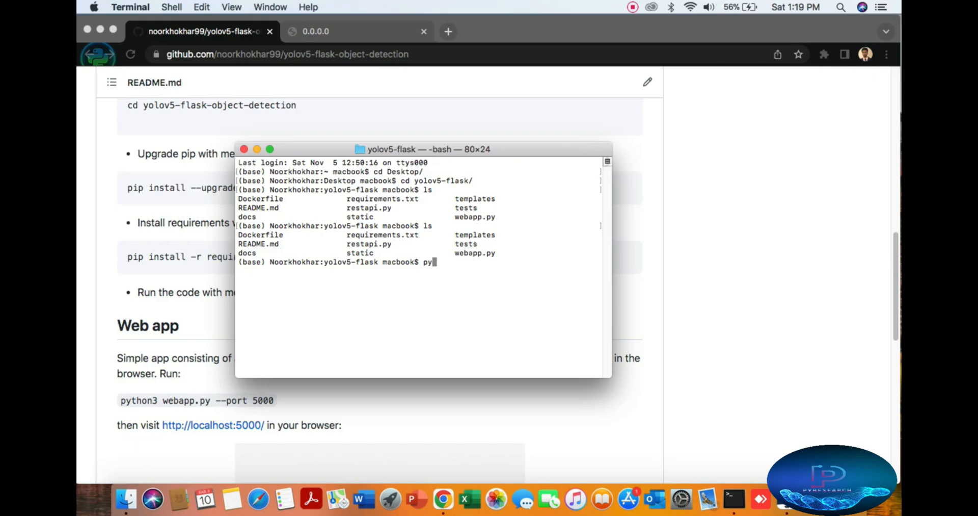
pyautogui.write('thon')
pyautogui.write('q')
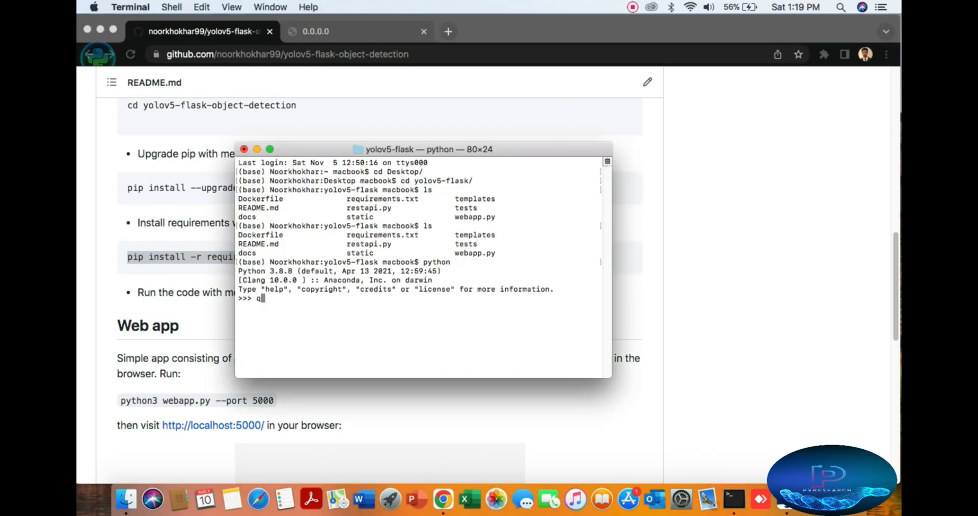
pyautogui.write('uit()')
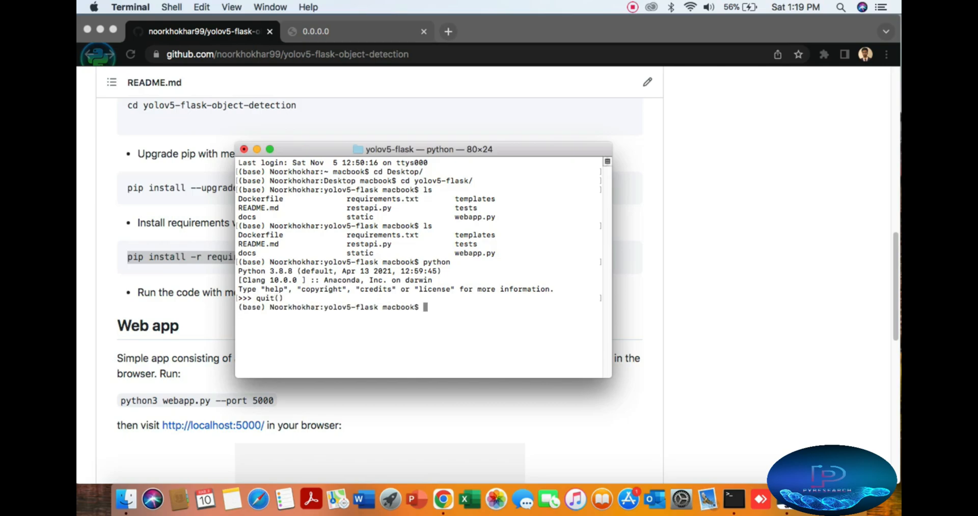
# Run 'python webapp.py --port 50000' to start the Flask web app
pyautogui.write('python')
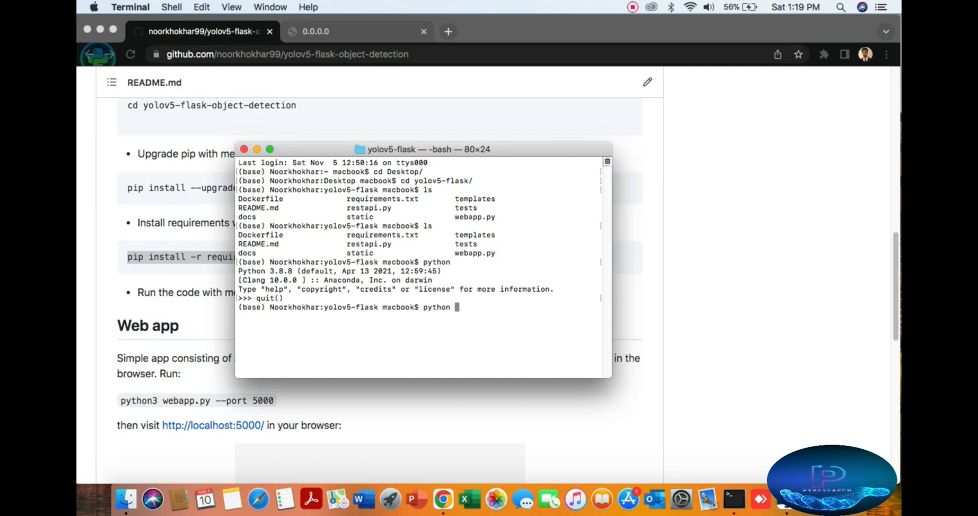
pyautogui.write('webapp.py')
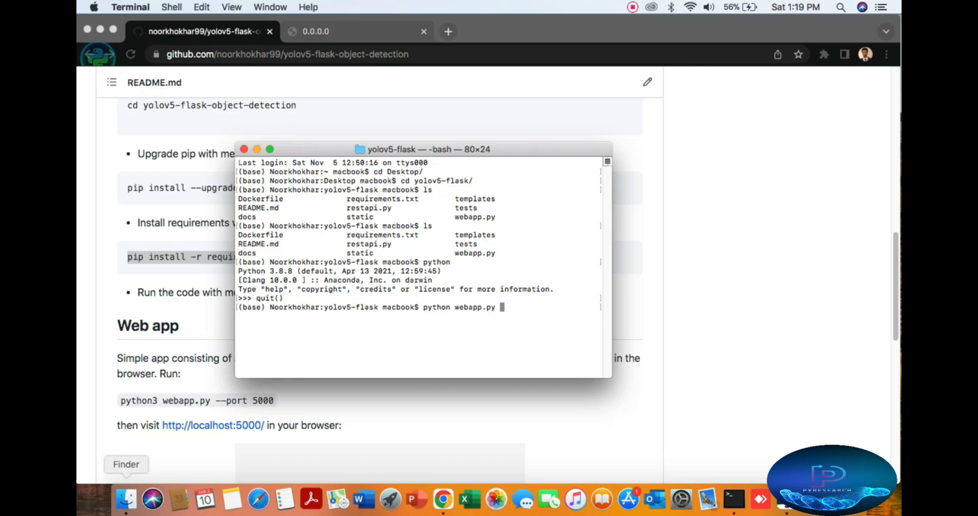
pyautogui.write('--')
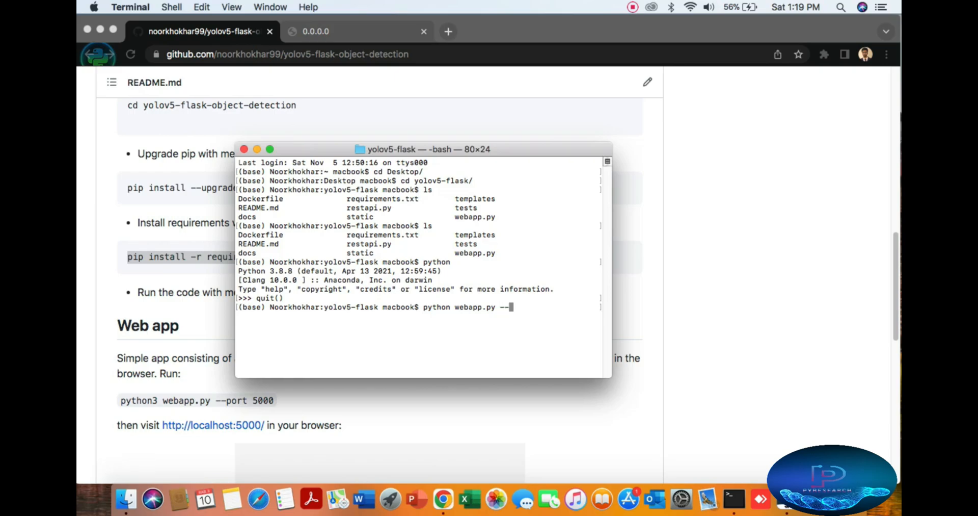
pyautogui.write('port')
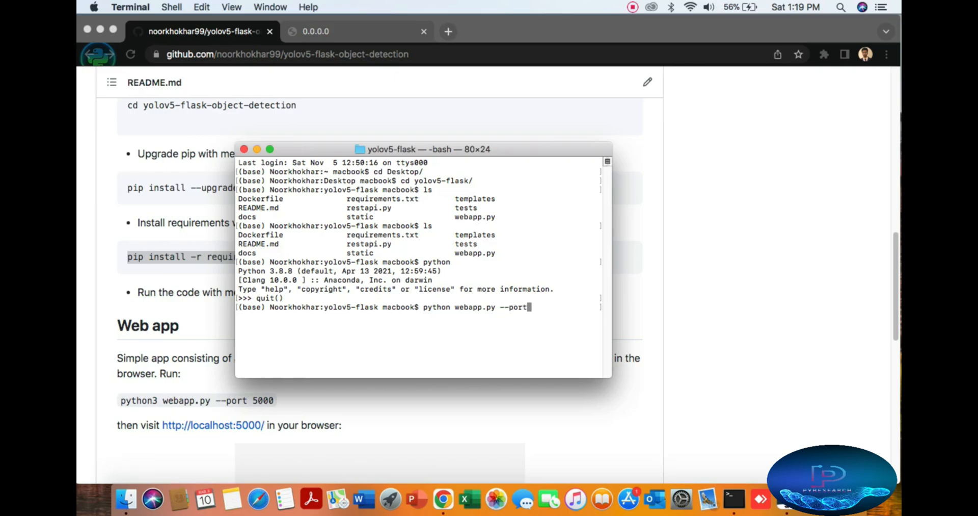
pyautogui.write('50')
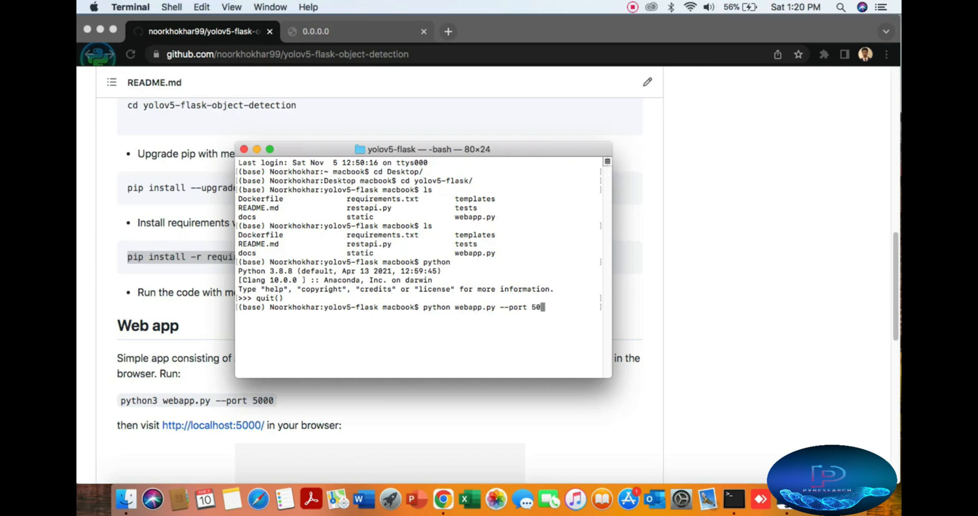
pyautogui.press('Return')
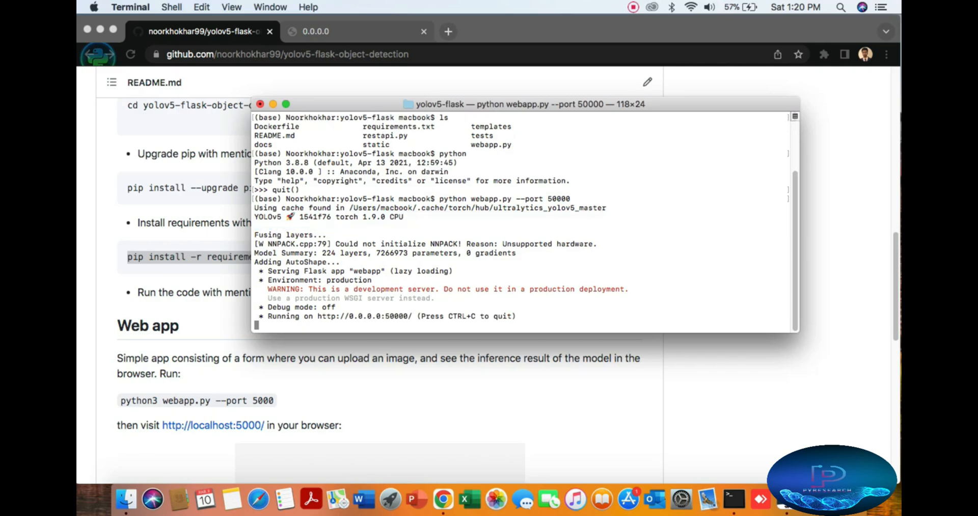
pyautogui.doubleClick(365, 316)
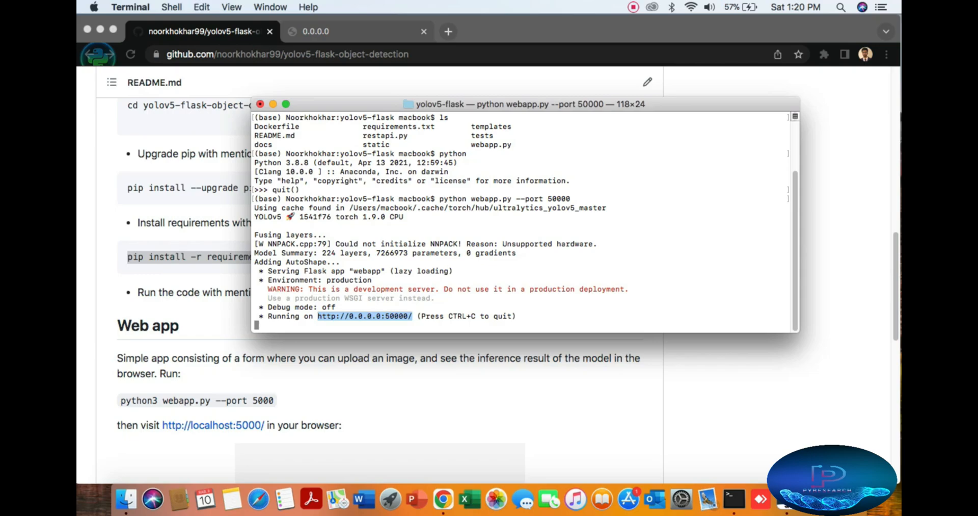
pyautogui.click(355, 31)
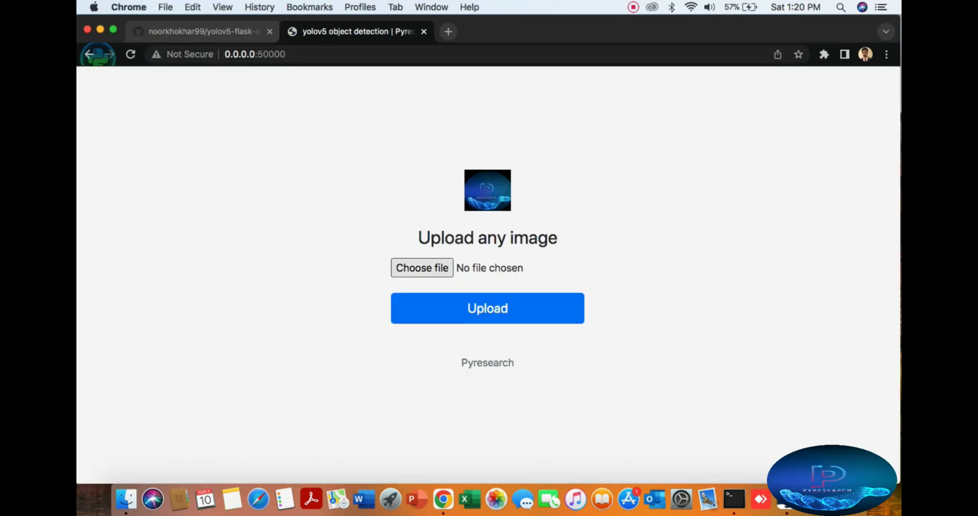
# Upload UYYqo.jpeg, view its orange, apple and banana detections, and go back to the upload form
pyautogui.click(422, 267)
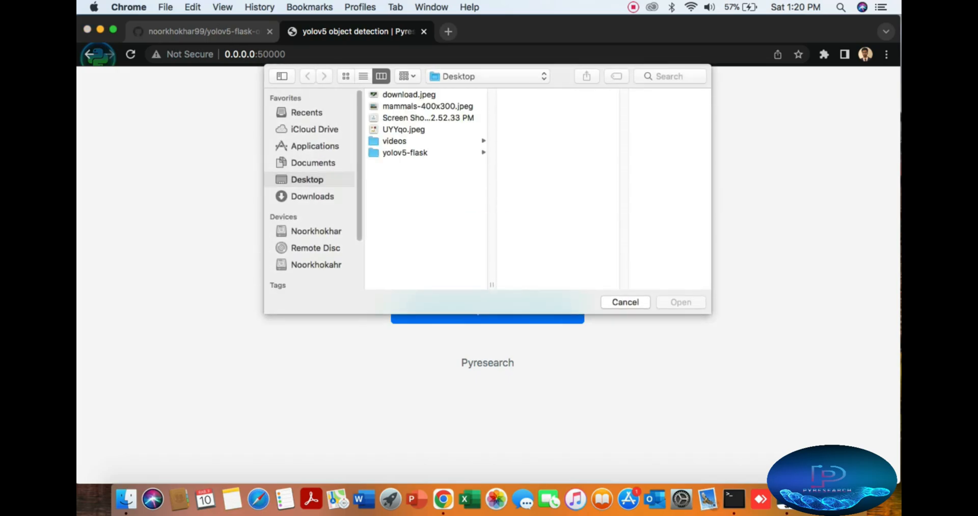
pyautogui.click(404, 130)
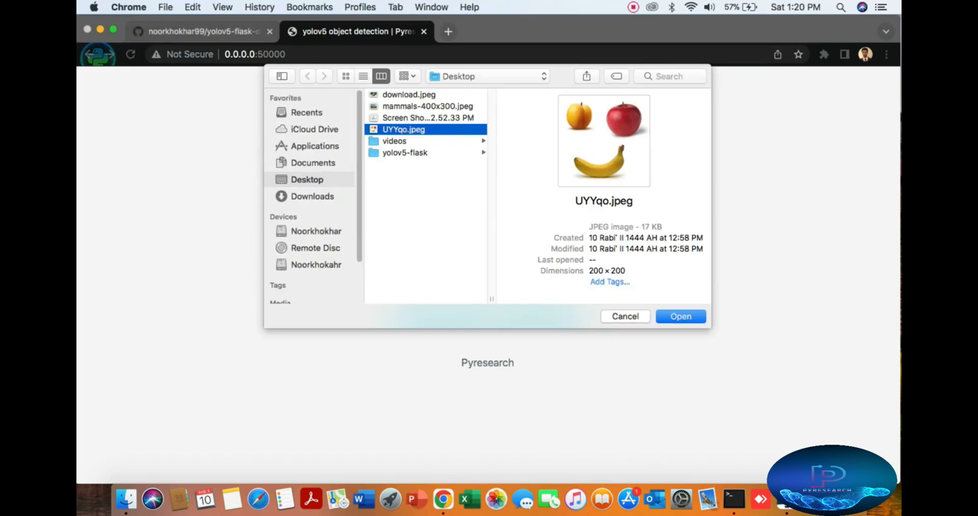
pyautogui.click(680, 315)
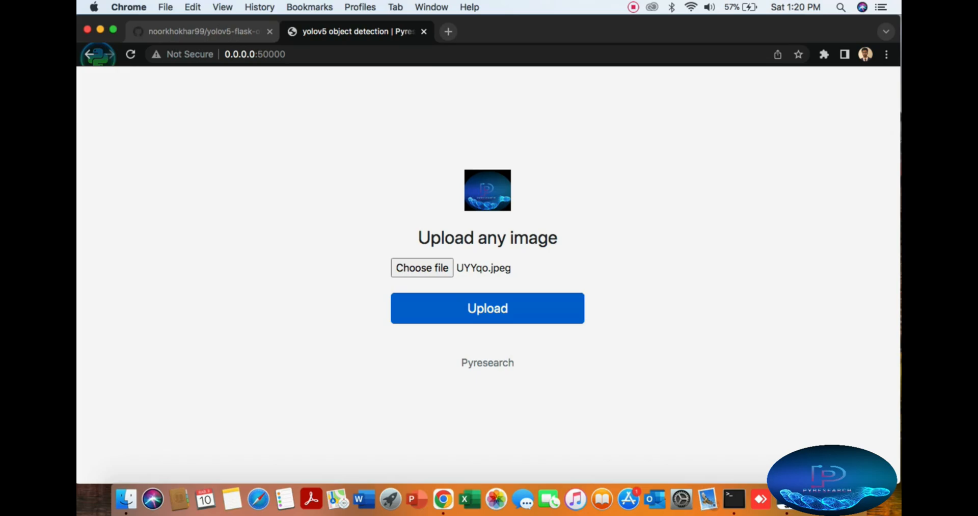
pyautogui.click(487, 308)
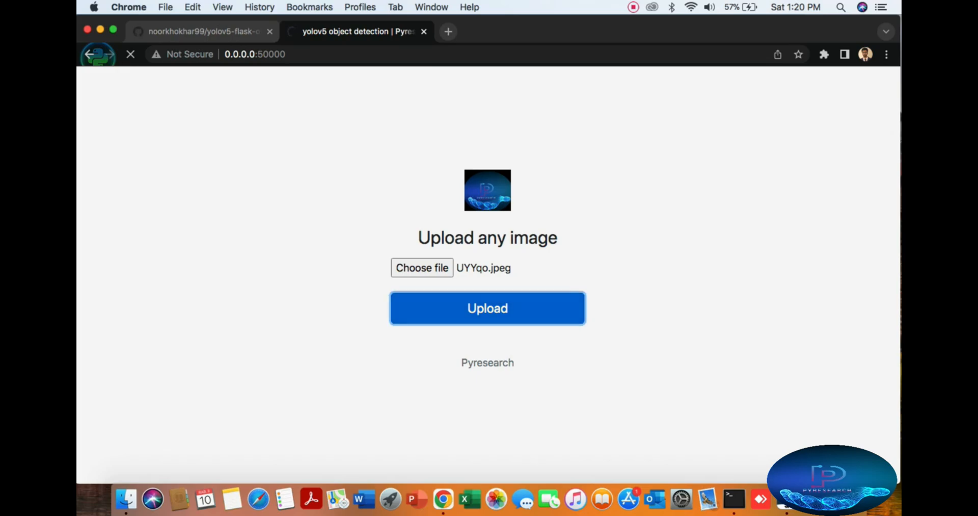
pyautogui.click(487, 307)
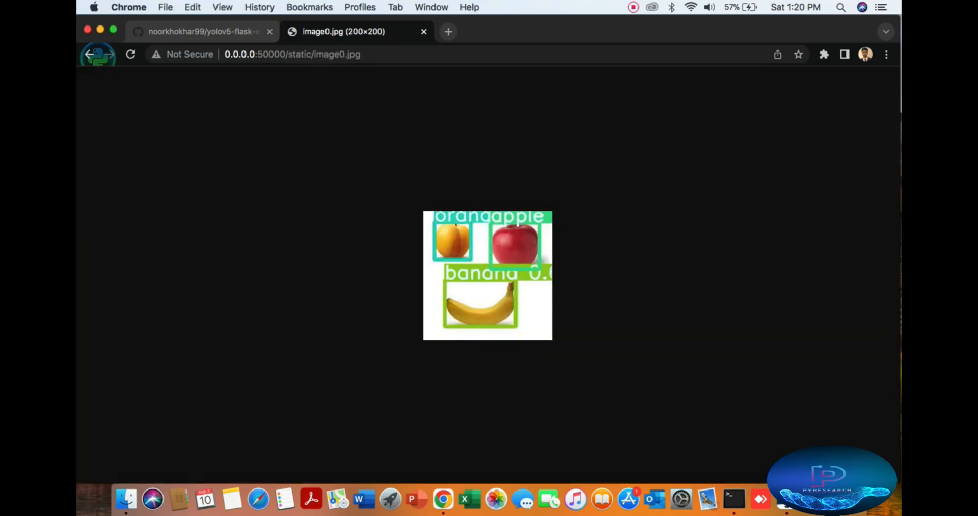
pyautogui.click(89, 54)
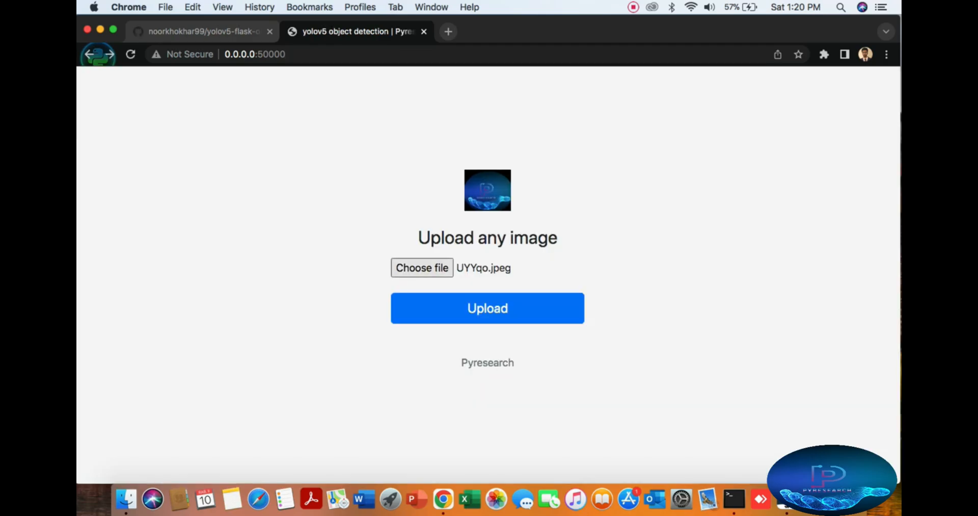
# Upload mammals-400x300.jpeg, view its giraffe, elephant and zebra detections, and go back
pyautogui.click(422, 267)
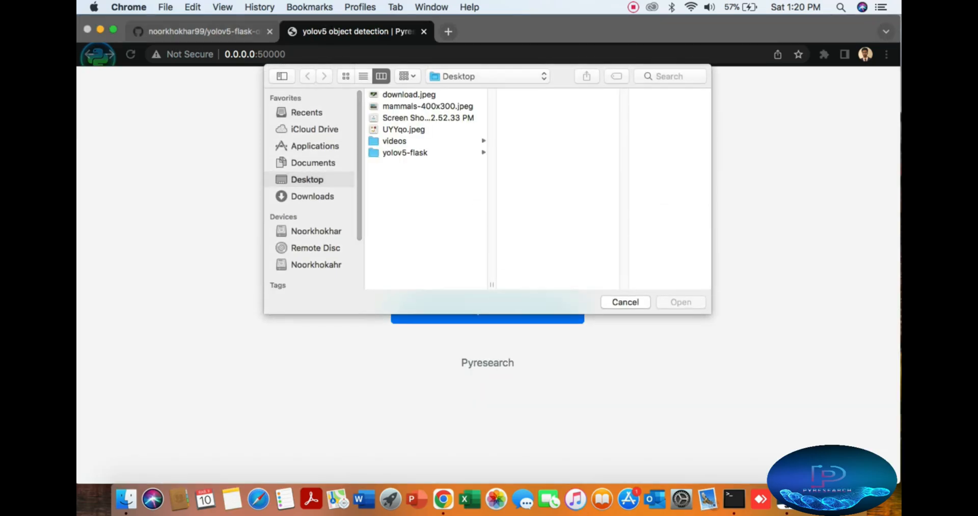
pyautogui.click(680, 302)
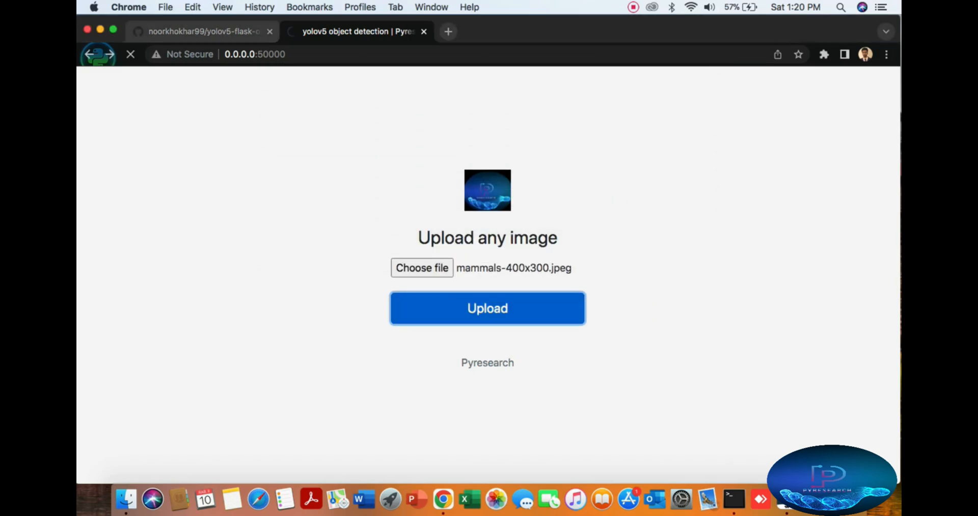
pyautogui.click(487, 307)
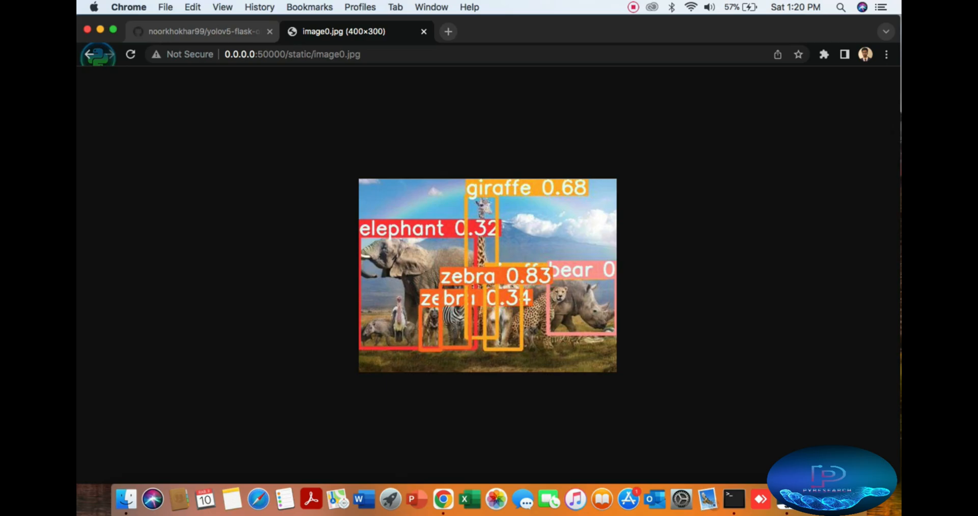
pyautogui.click(90, 54)
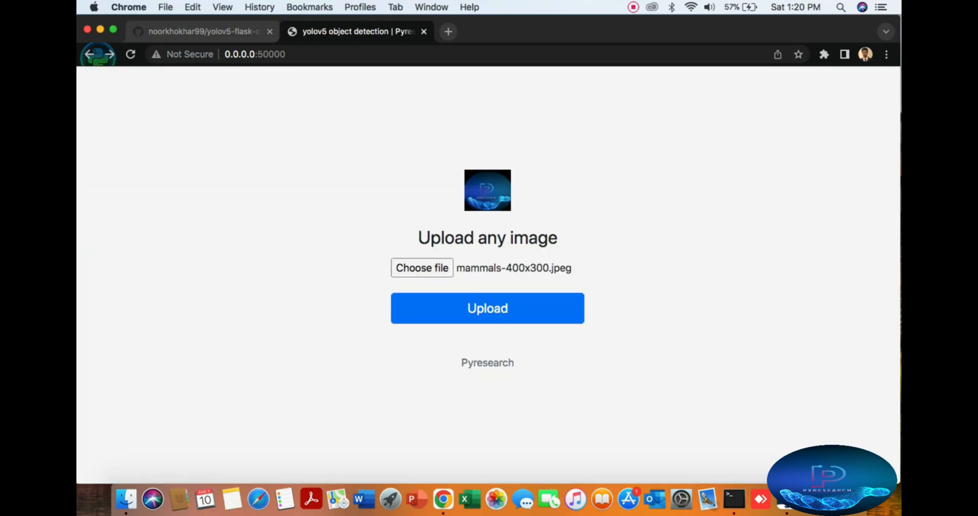
# Upload the peacock image download.jpeg and run detection on it
pyautogui.click(422, 267)
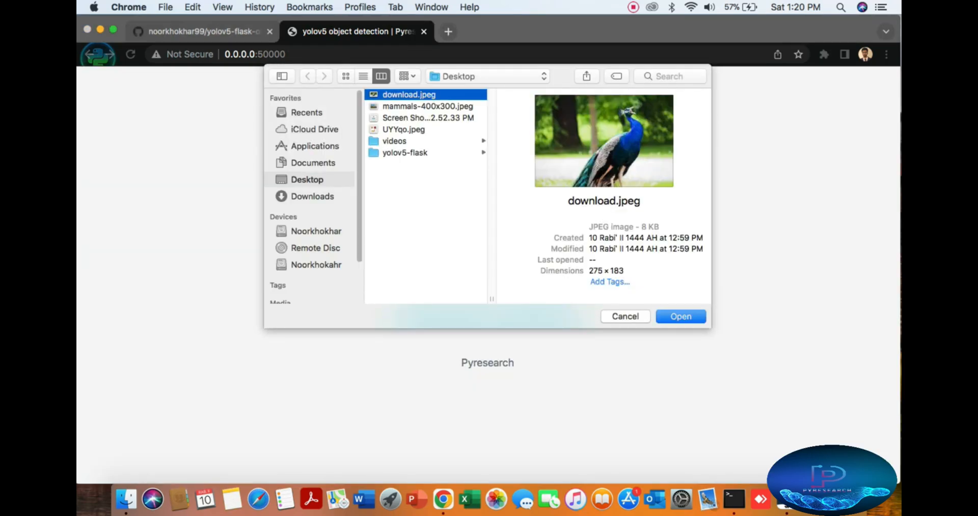
pyautogui.click(681, 316)
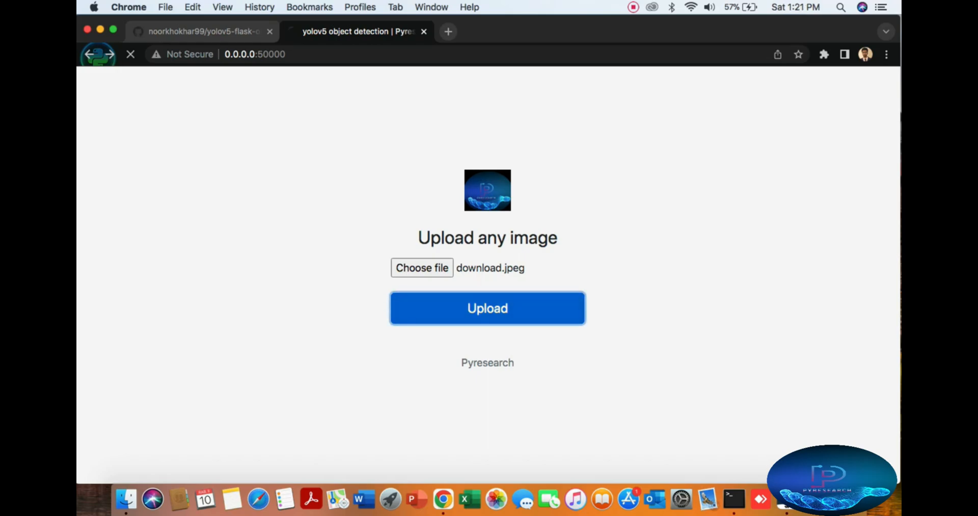
pyautogui.click(487, 308)
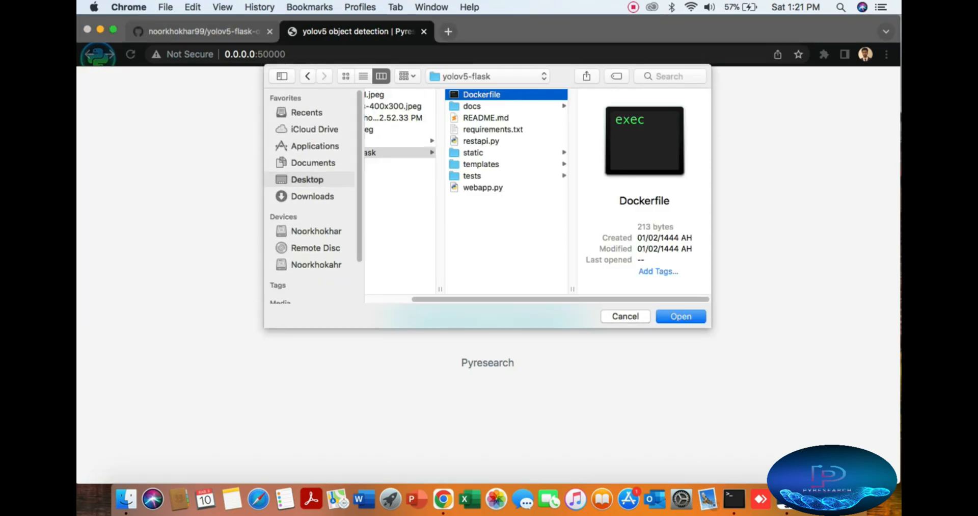
# Upload tests/zidane.jpg, view its person and tie boxes, then return to the GitHub README tab
pyautogui.click(471, 175)
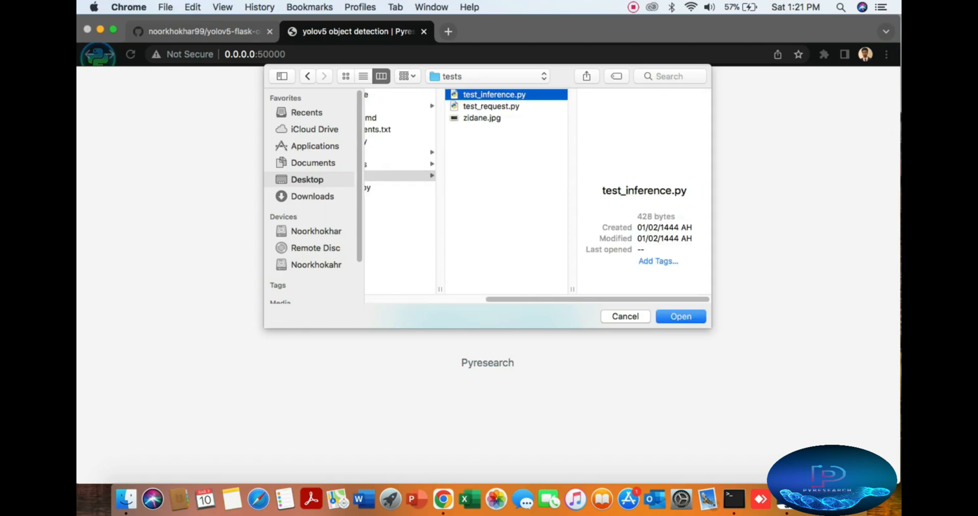
pyautogui.click(680, 316)
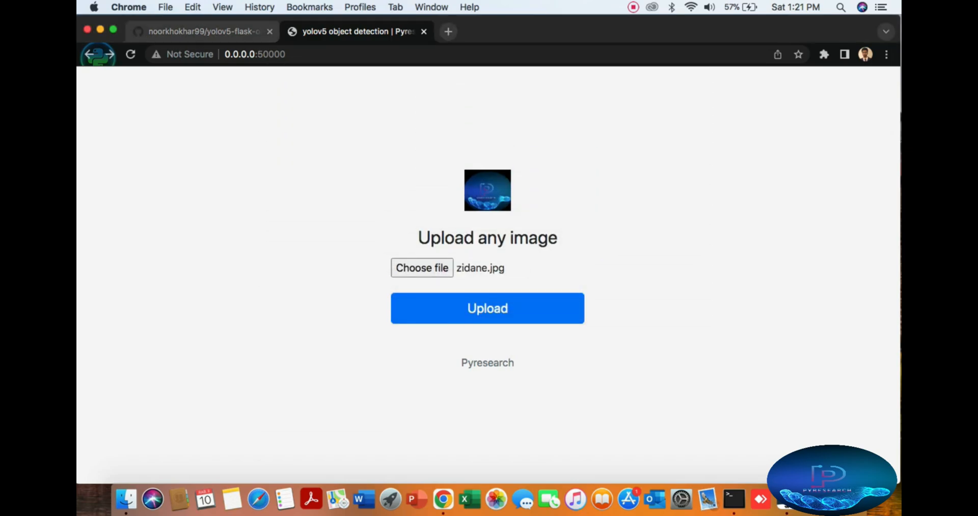
pyautogui.click(487, 307)
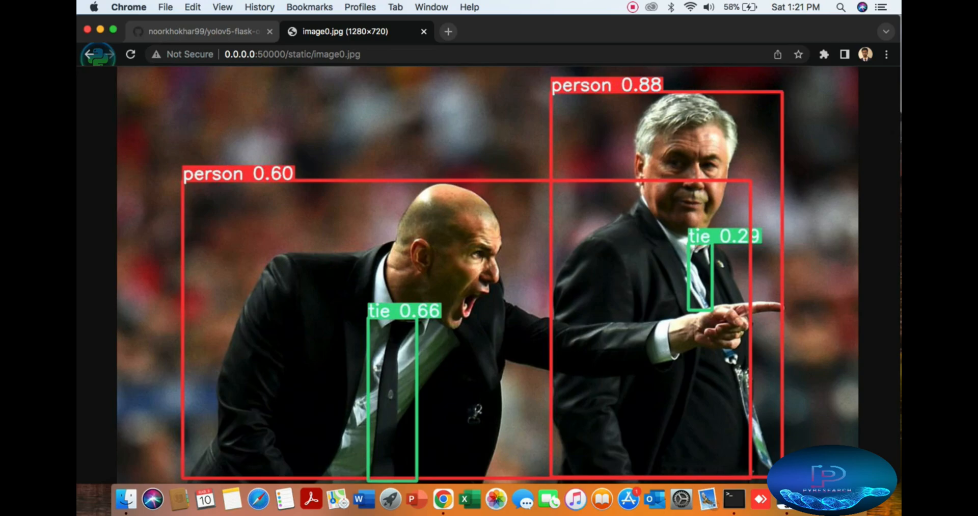
pyautogui.click(200, 31)
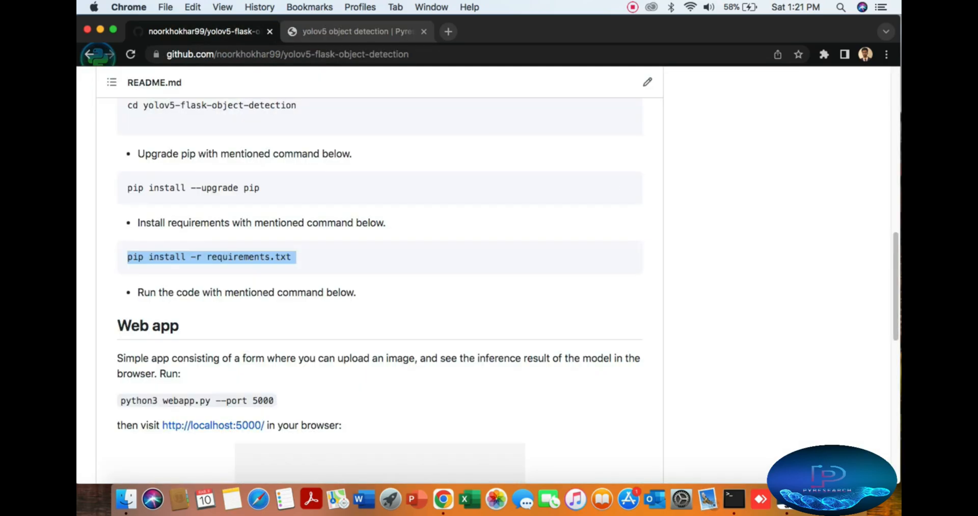
pyautogui.scroll(-3)
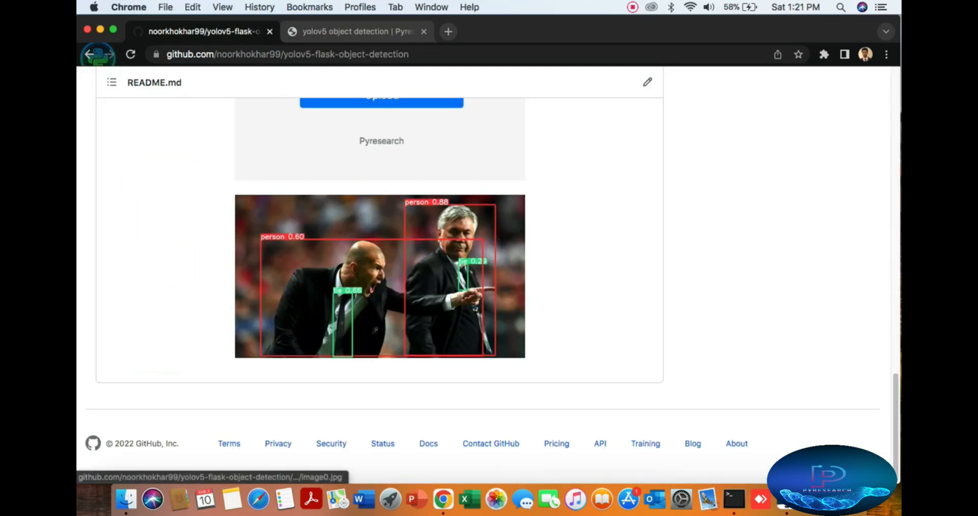
pyautogui.scroll(3)
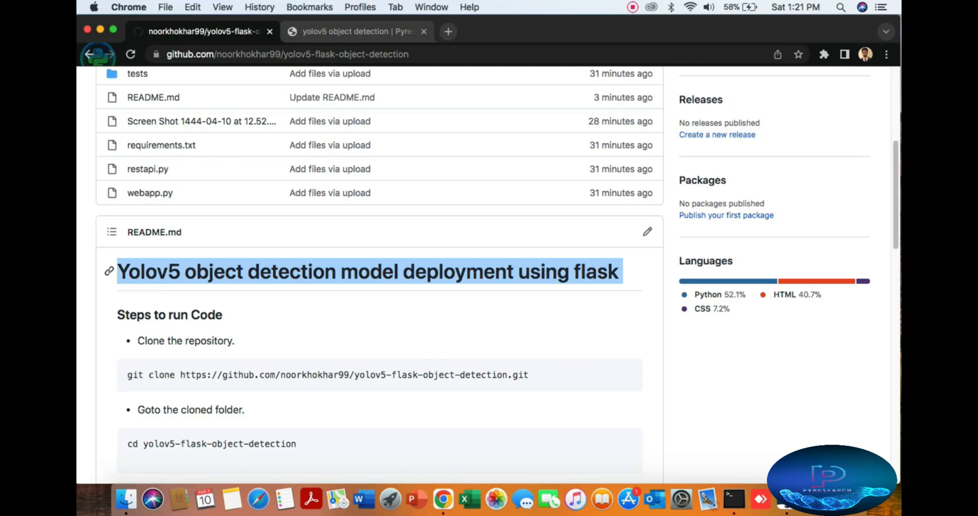
pyautogui.scroll(-3)
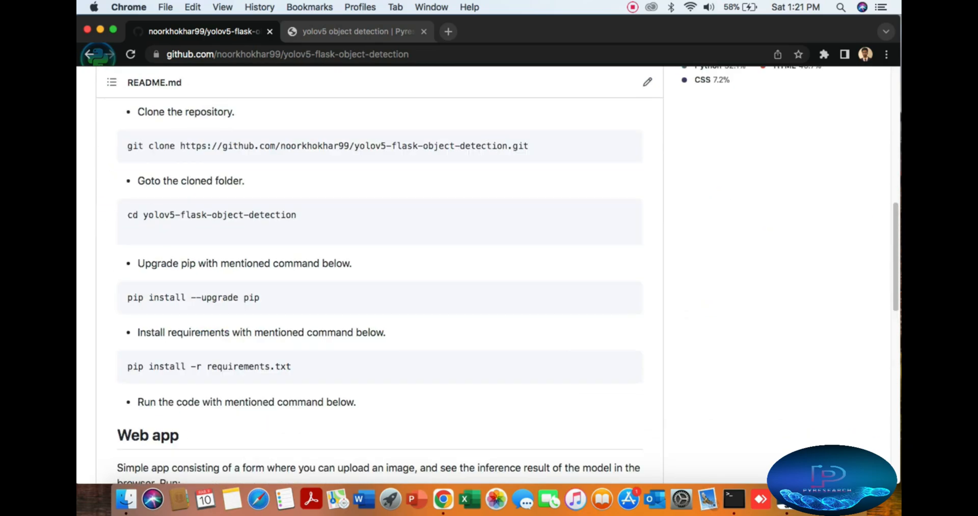
pyautogui.scroll(3)
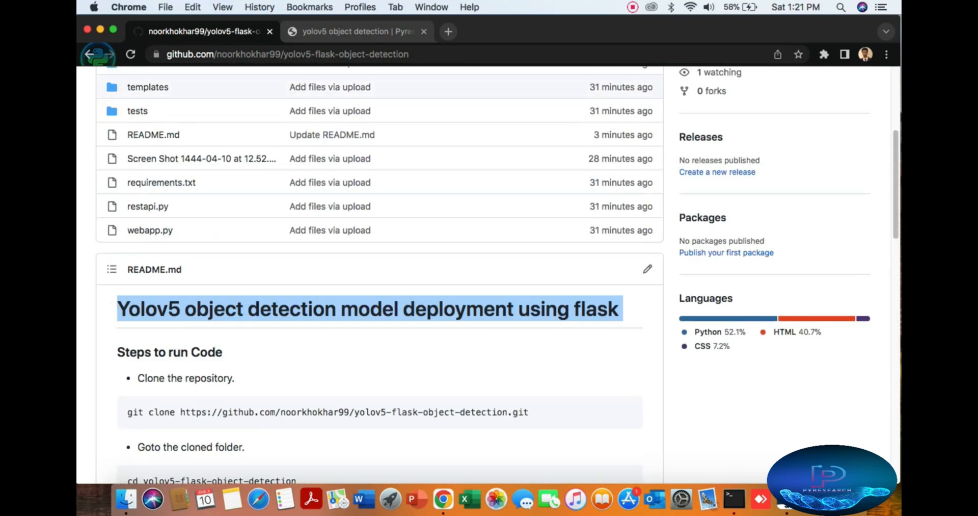